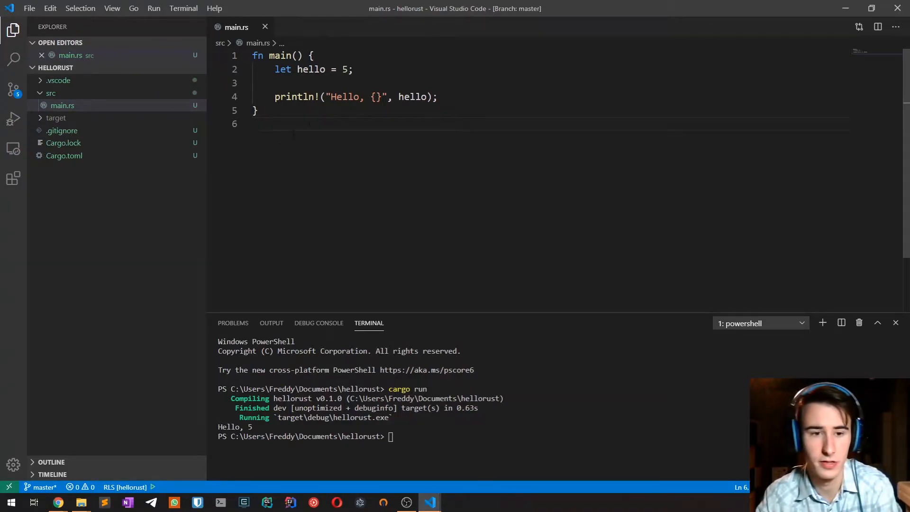
- Replace hello's value 5 with "5".parse().unwrap() and run cargo run, hitting a type annotations error
click(297, 69)
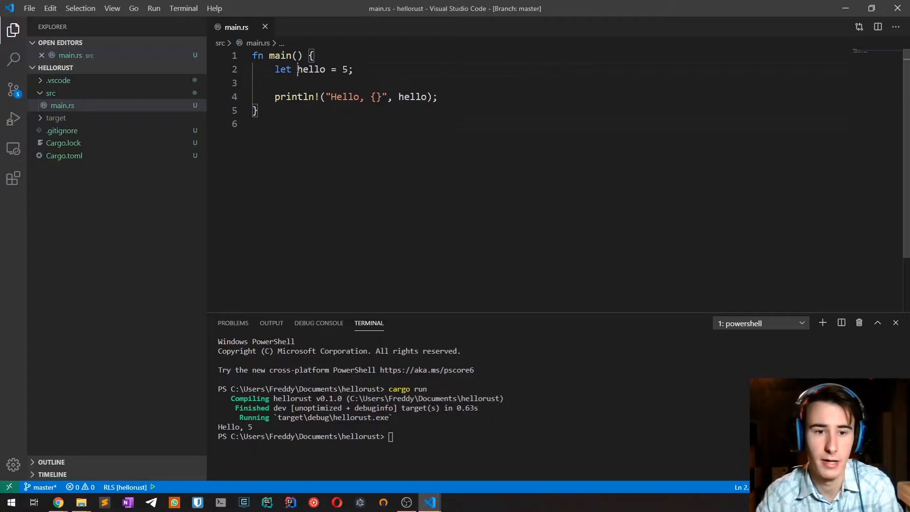
double_click(311, 69)
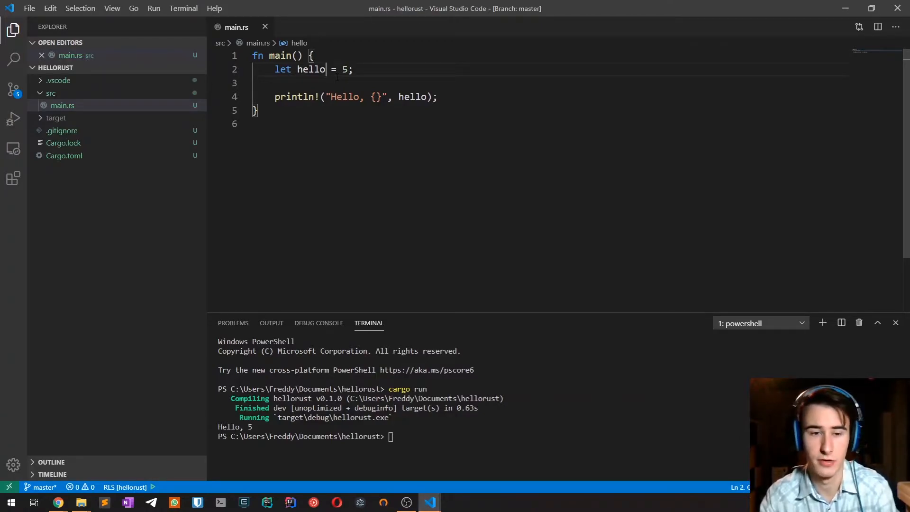
text("")
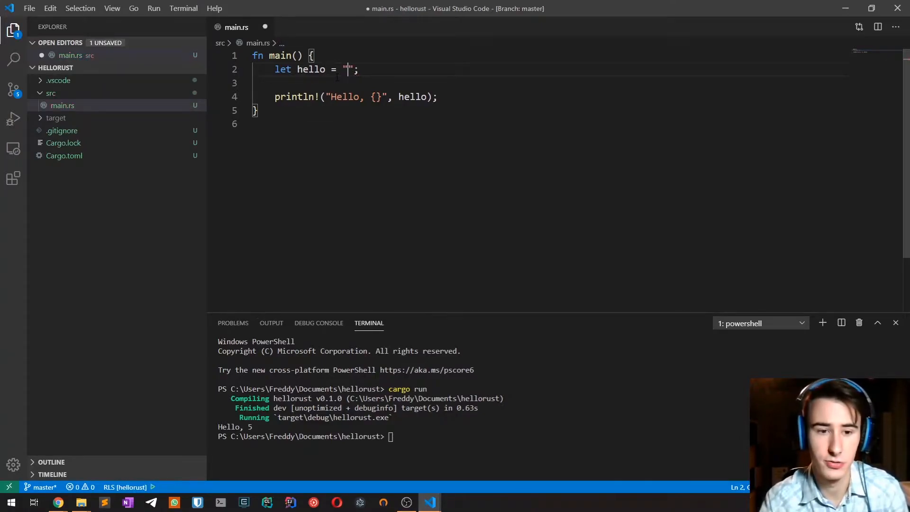
text(5".parse().unwrap()
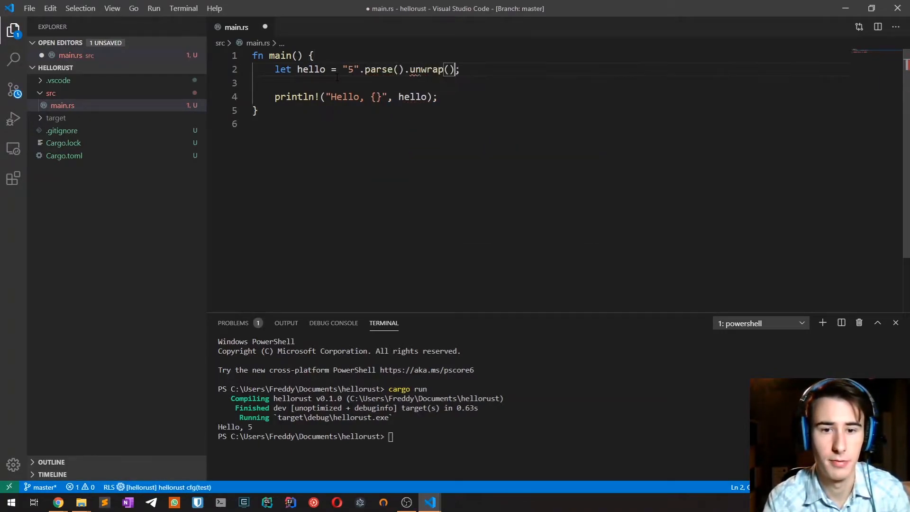
text(cargo run)
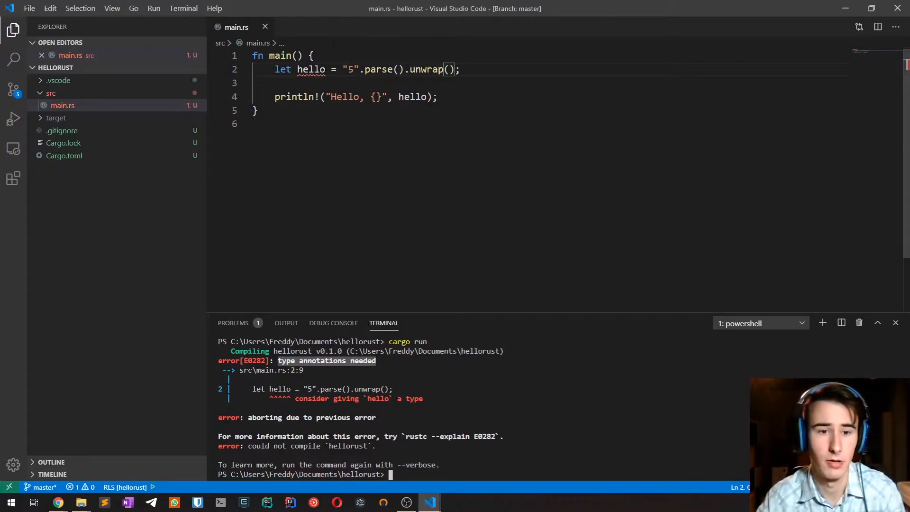
- Add a : i32 annotation to hello, then restore let hello = 5; and rerun cargo run
text(: i32)
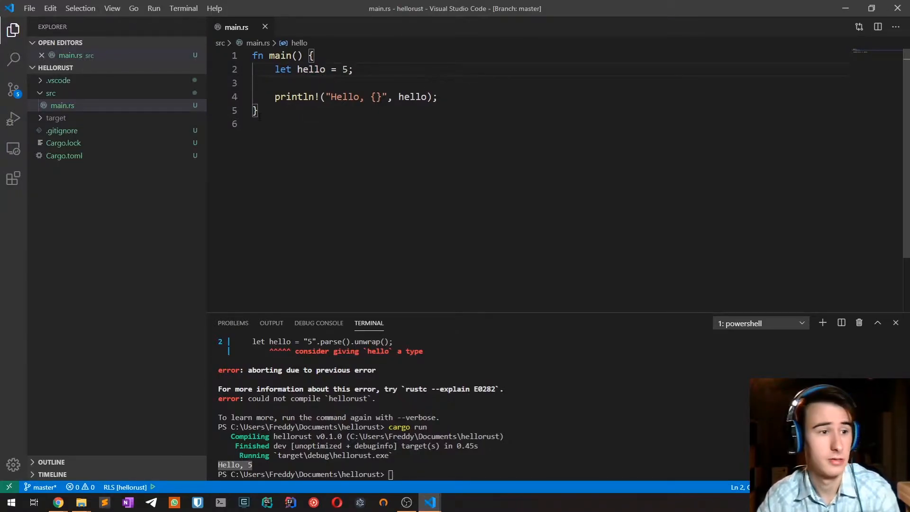
- Review the Rust book's Integer Types table in Chrome, picking out i64 and u8, then return to the editor
click(57, 502)
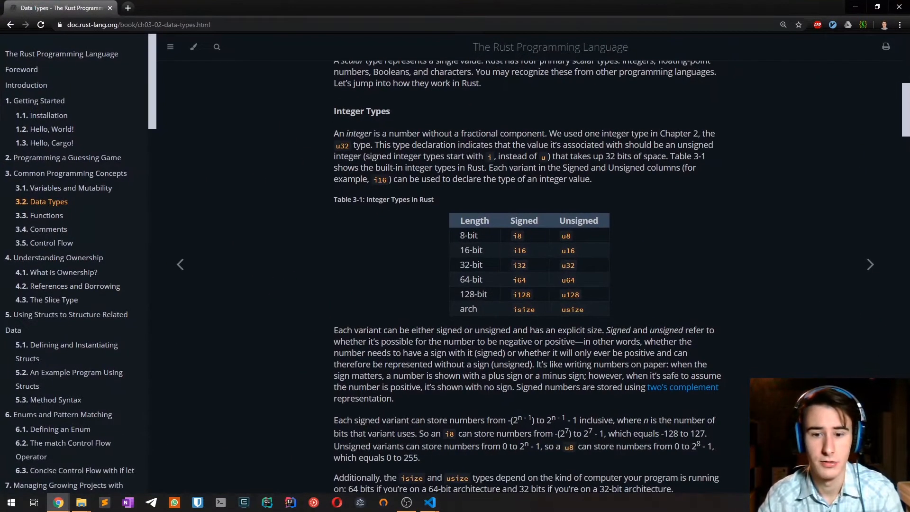
mouse_move(526, 207)
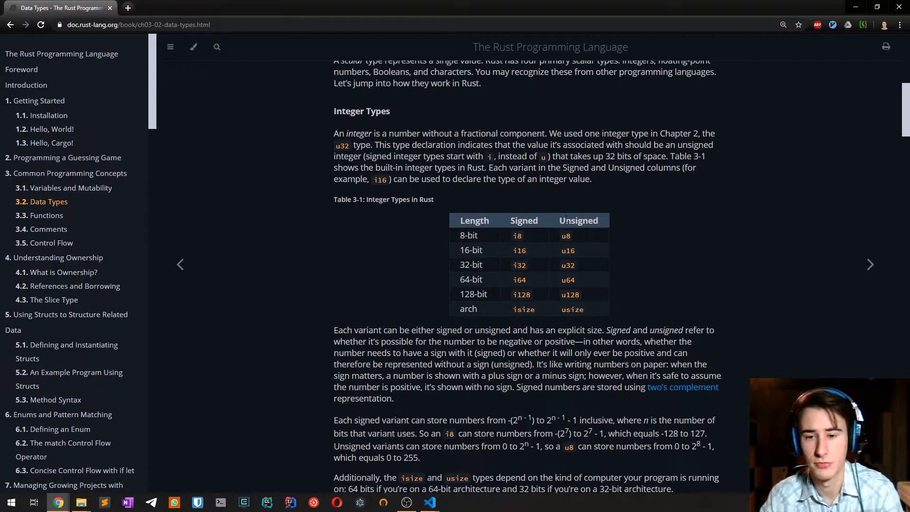
double_click(578, 221)
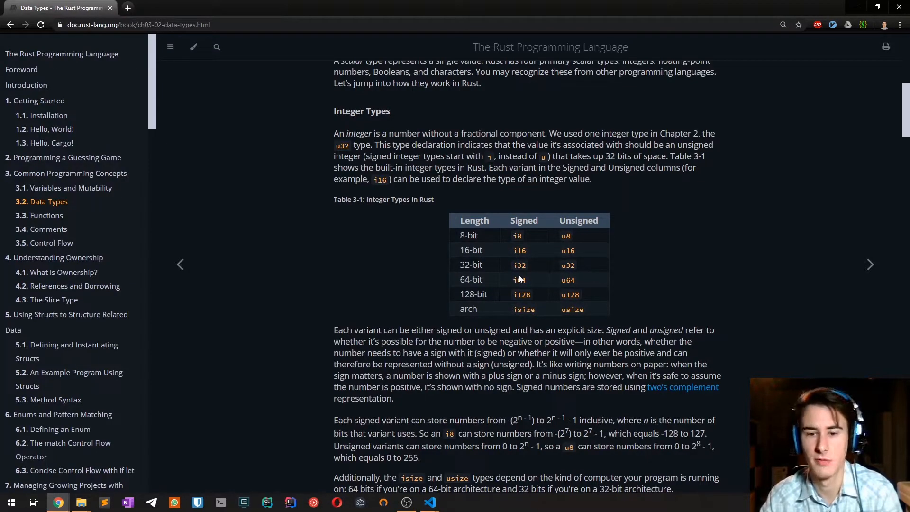
double_click(518, 278)
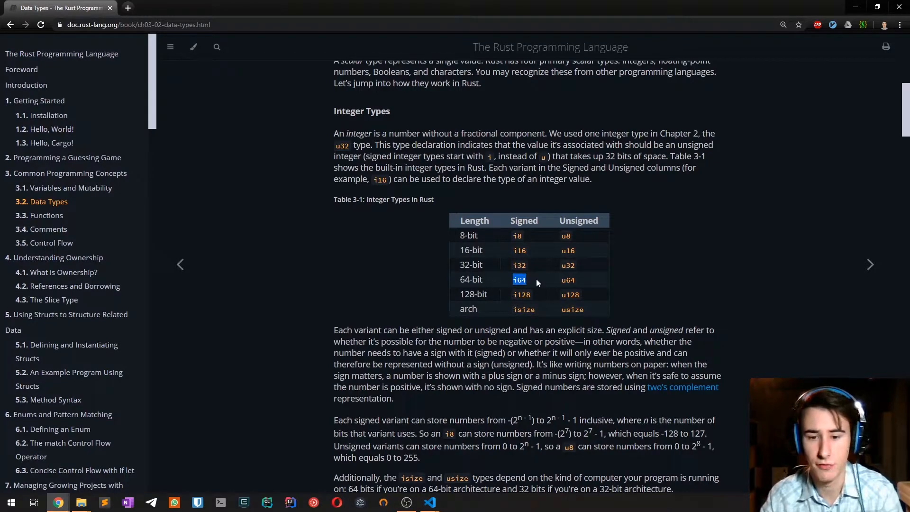
mouse_move(544, 274)
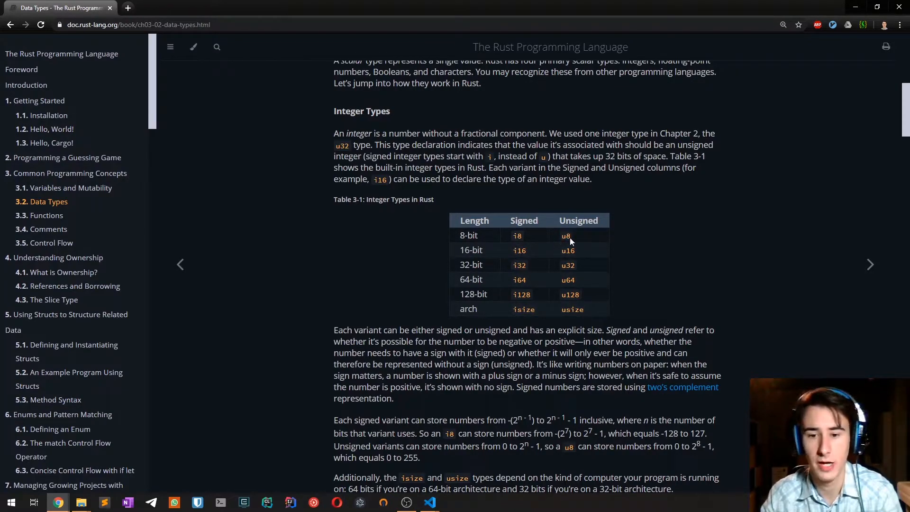
double_click(565, 236)
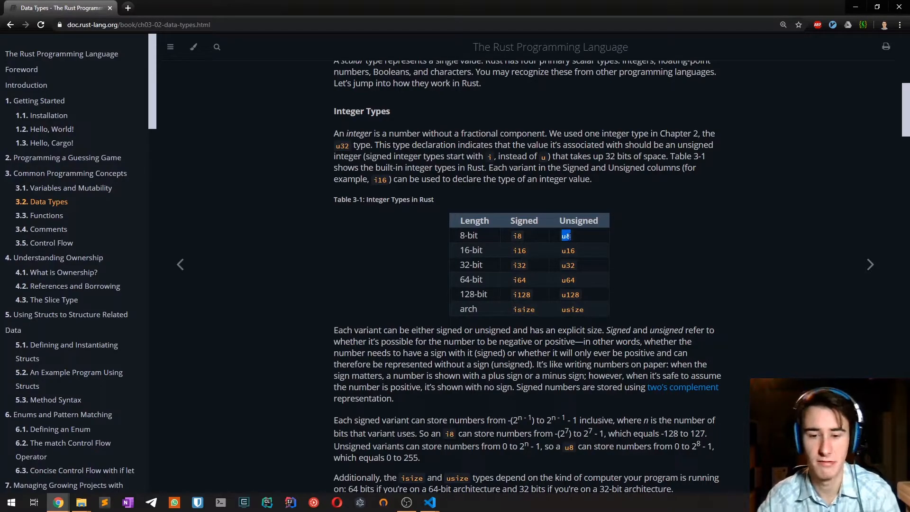
click(428, 503)
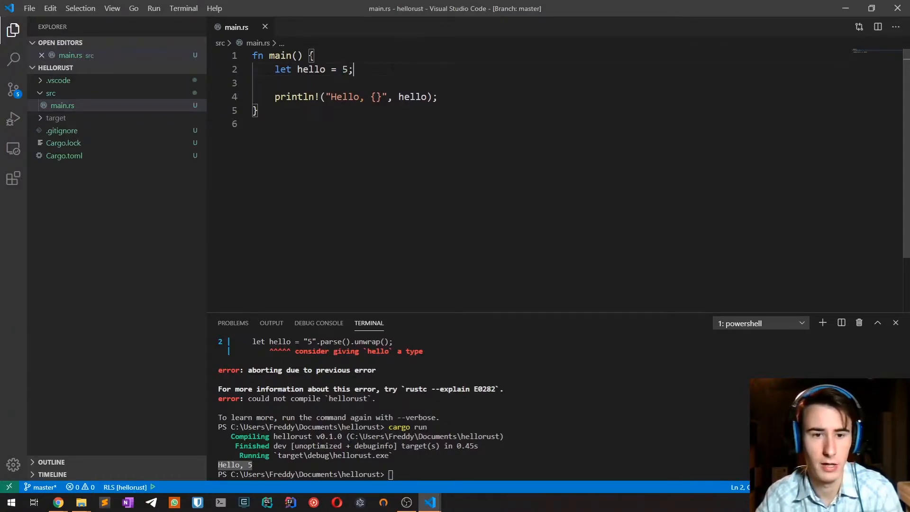
- Annotate hello as u32 and run the project
double_click(345, 69)
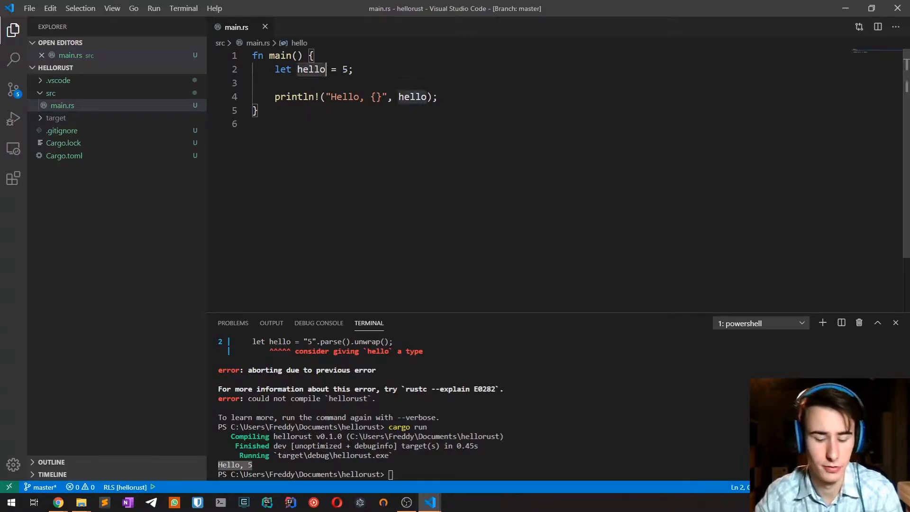
text(:)
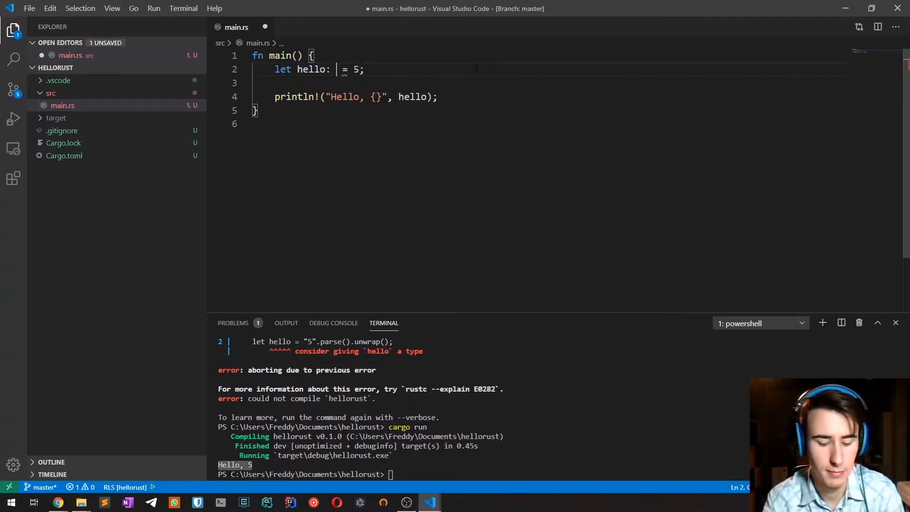
text(u32)
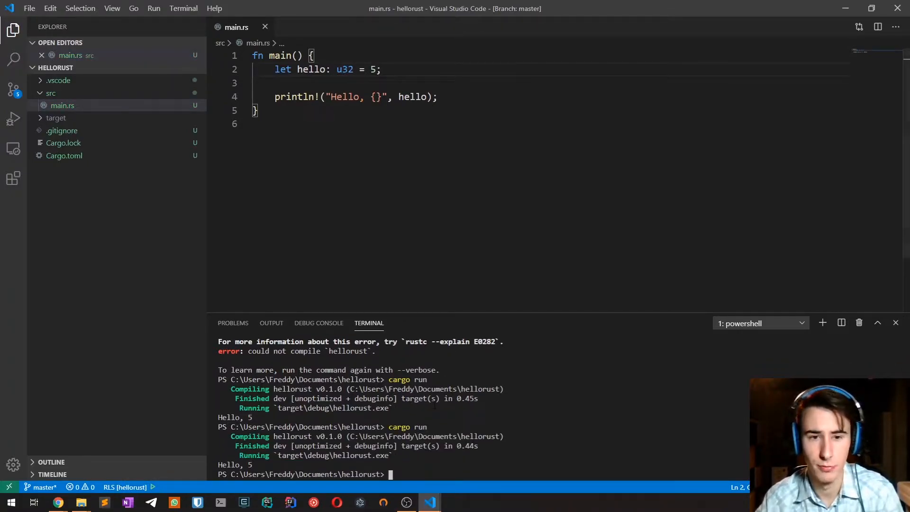
- Add let world: i32 = hello; which fails with mismatched types
key(Enter)
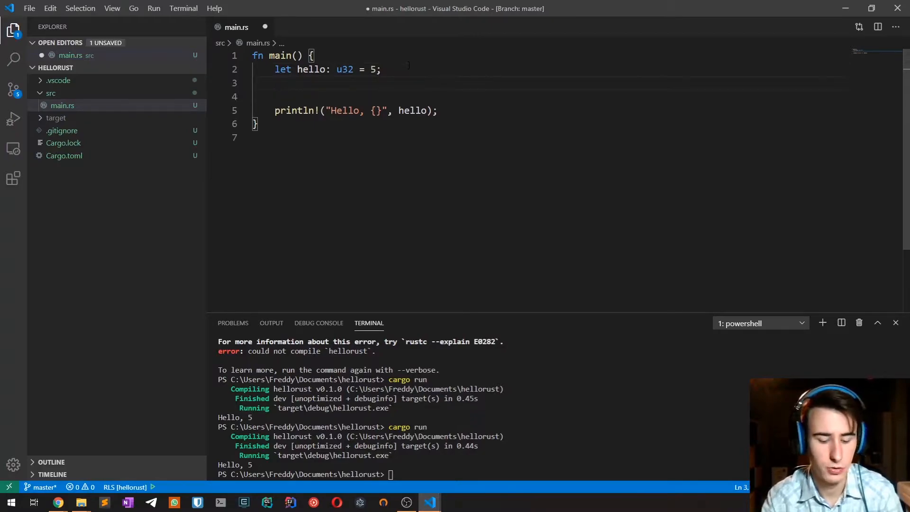
text(let)
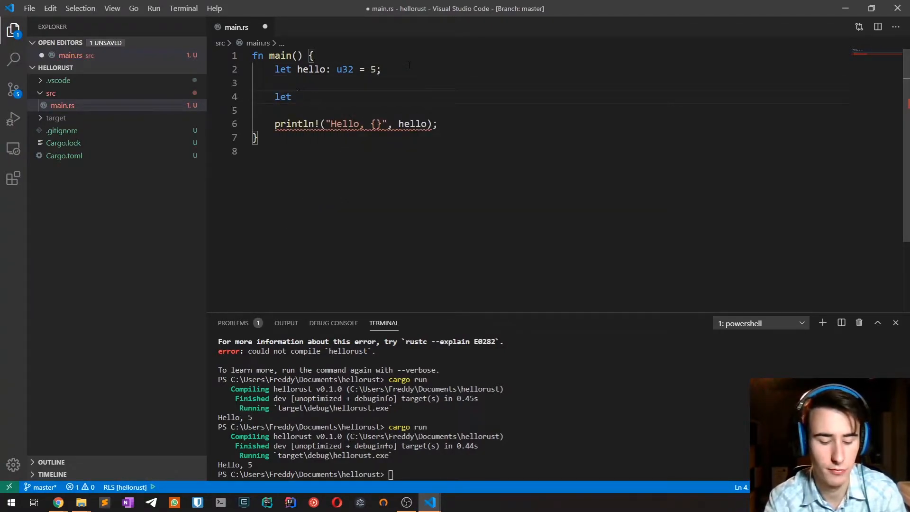
text(world:)
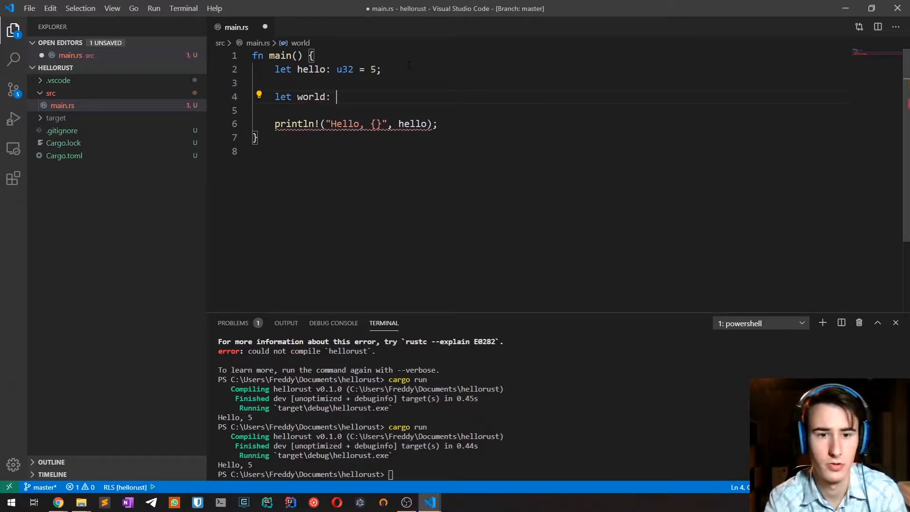
text(i32 = hello;)
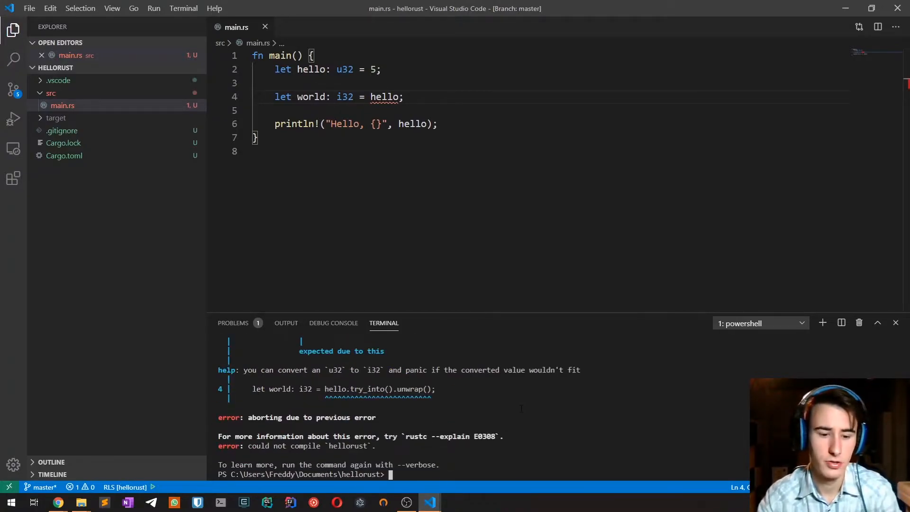
- Change the line to let world = hello as i32; and rerun cargo run, compiling with an unused-variable warning
text(cargo run)
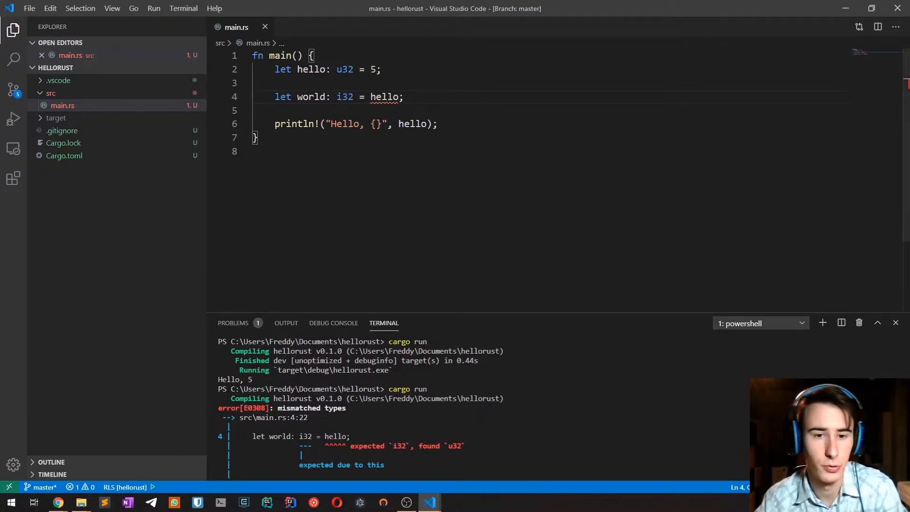
click(399, 96)
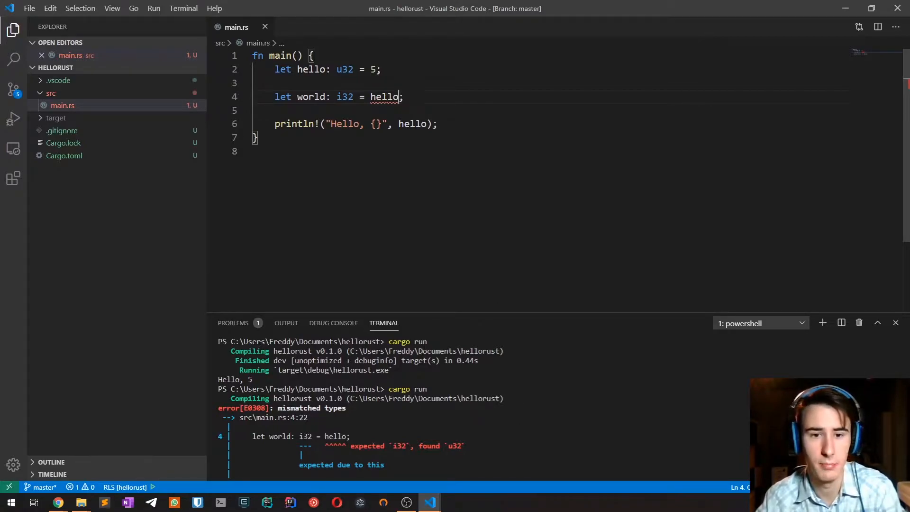
text(a)
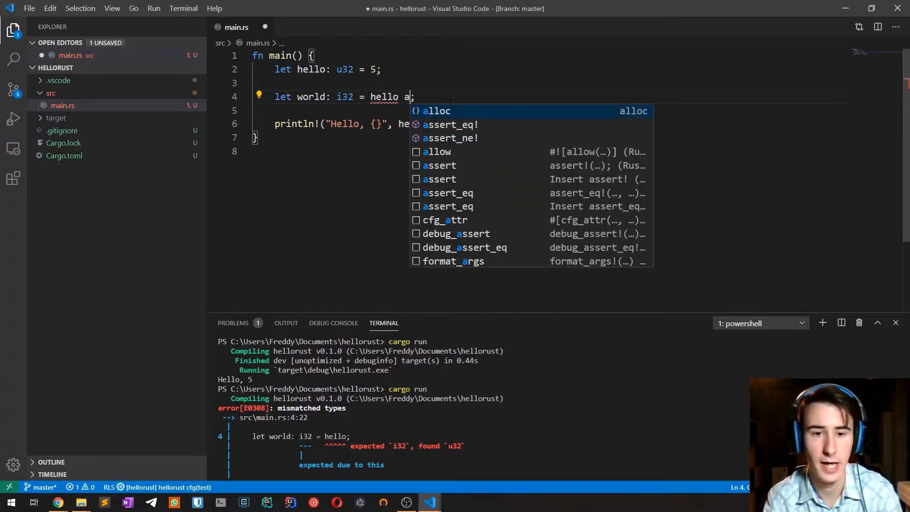
text(s i32)
text(cargo run)
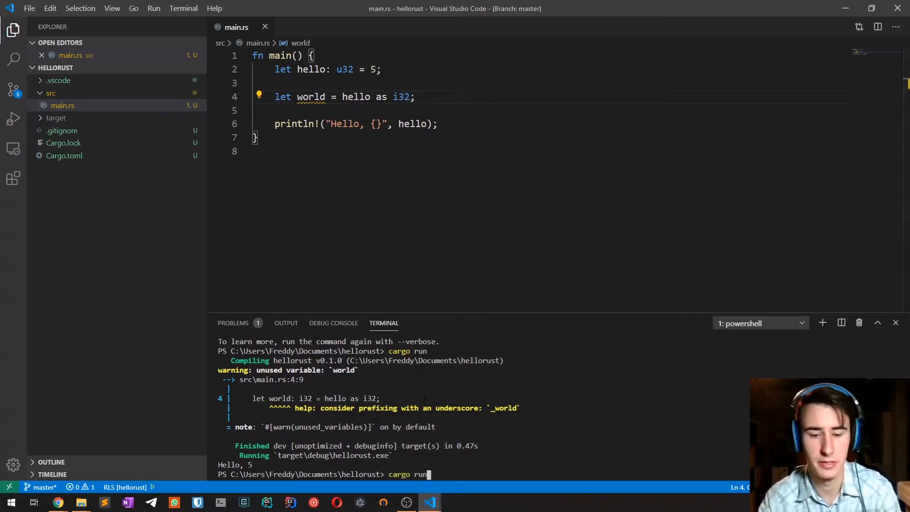
key(Enter)
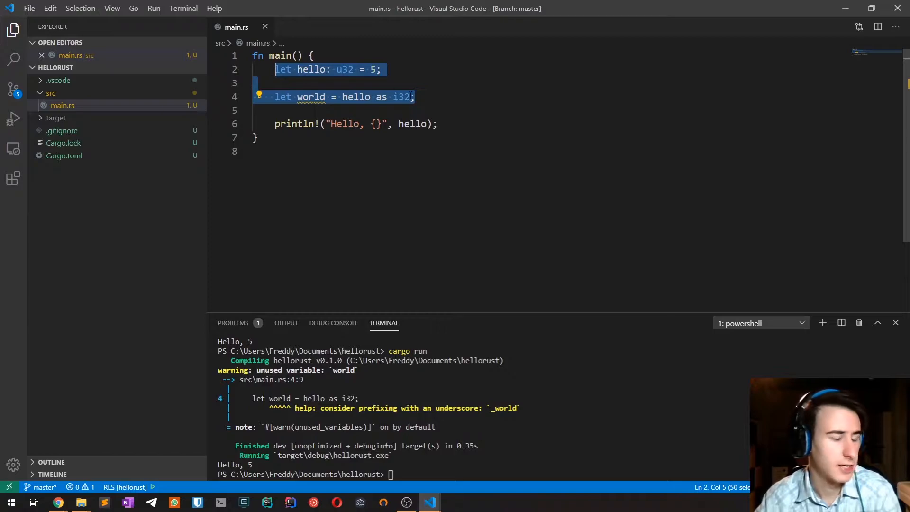
- Make hello an f64 equal to 1.0
click(415, 97)
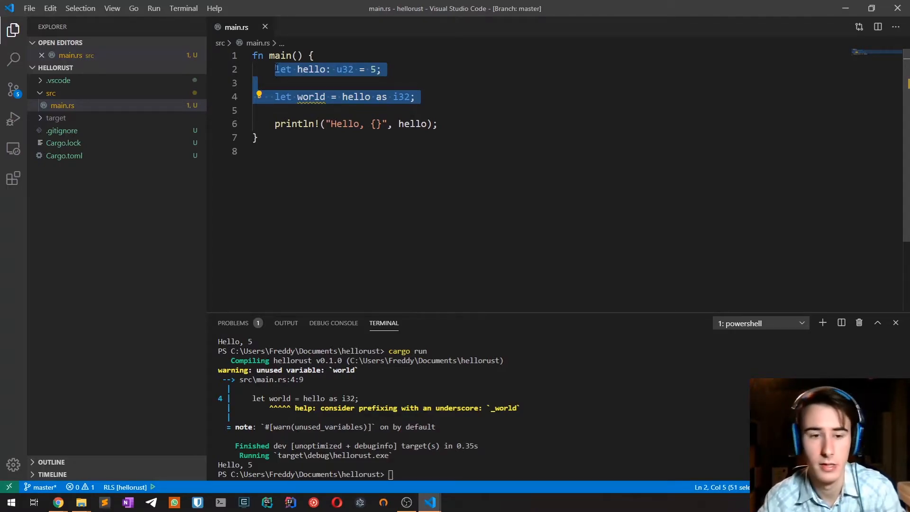
click(414, 96)
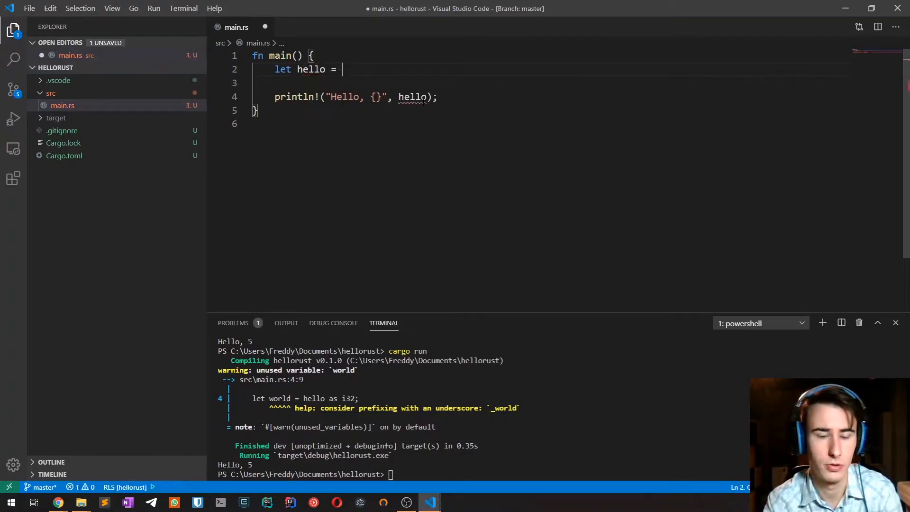
text(1.0;)
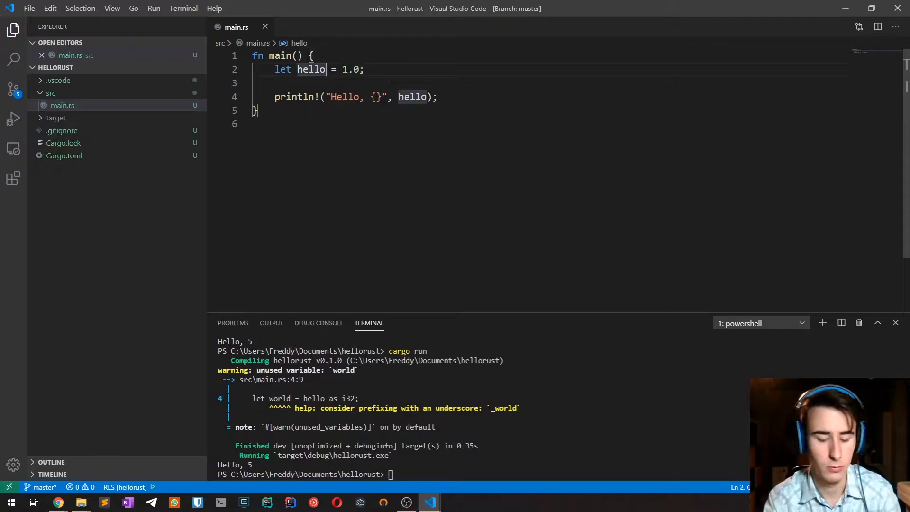
text(: f64)
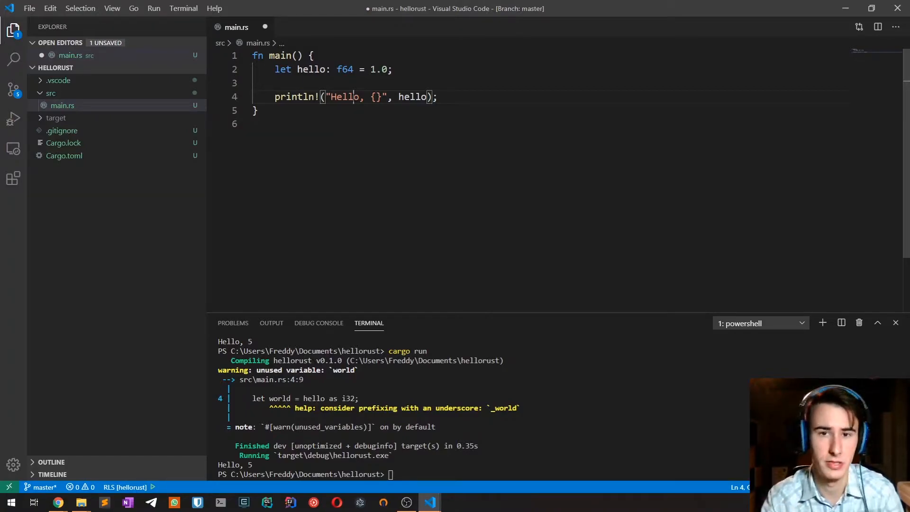
- Declare world as f32 = 1.0 and run the project, printing Hello, 1
click(336, 69)
text(let world)
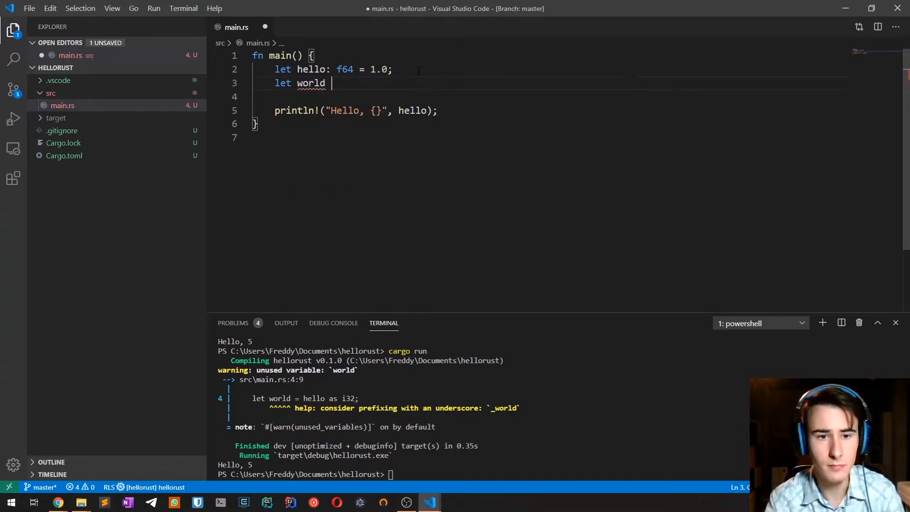
text(: f32 =)
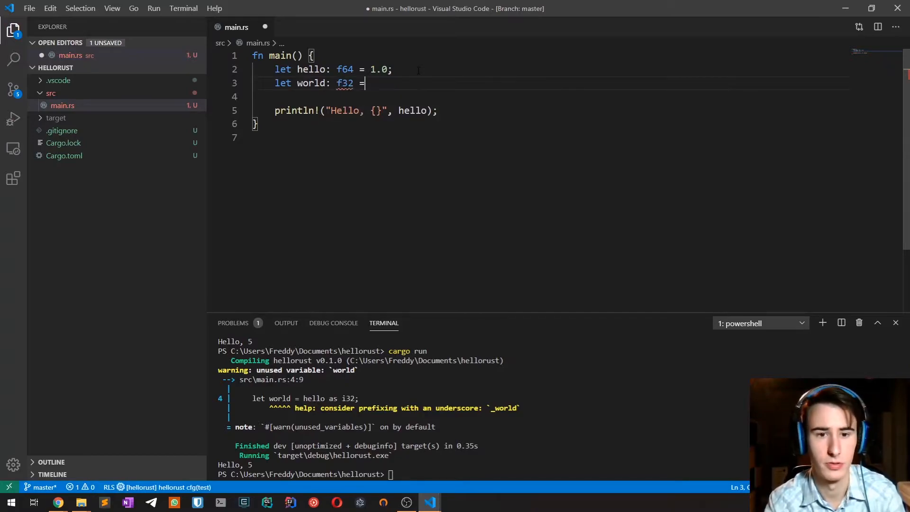
text(1.0;)
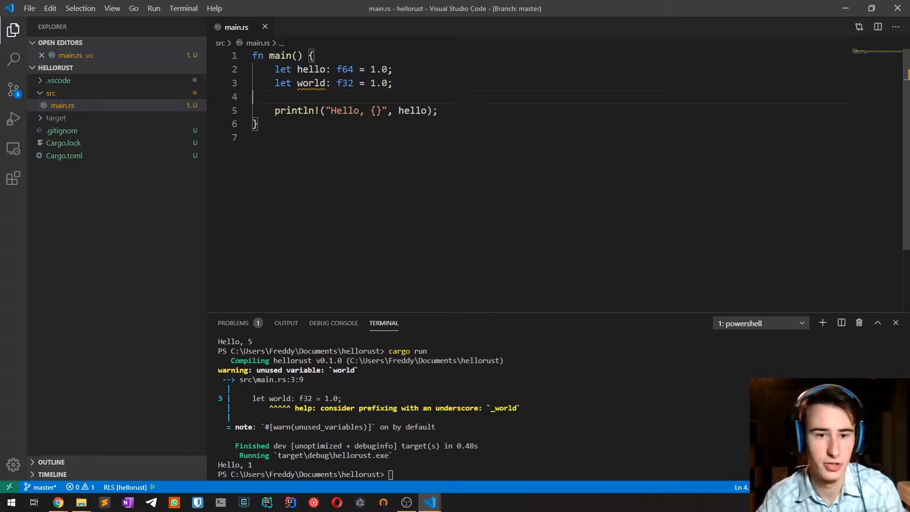
- Add let result = hello + 2.0;, print result, save and run cargo run to output Hello, 3
key(Enter)
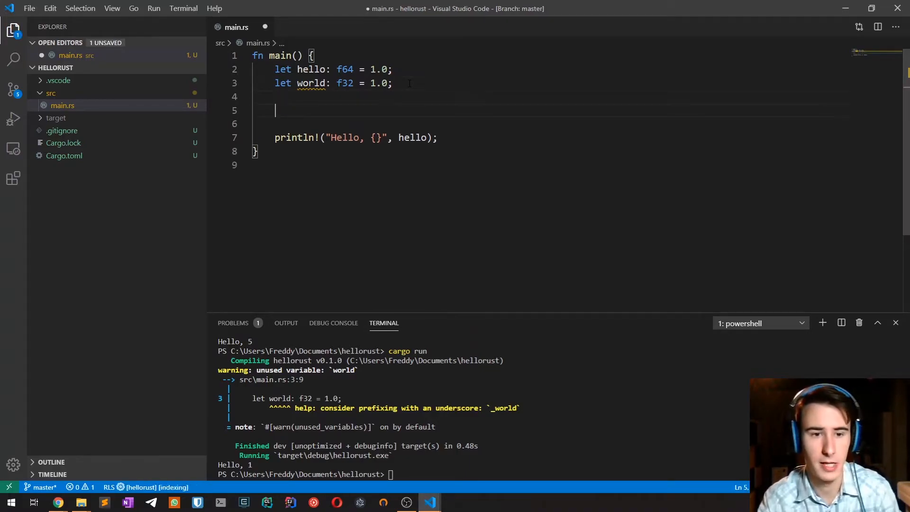
text(let result =)
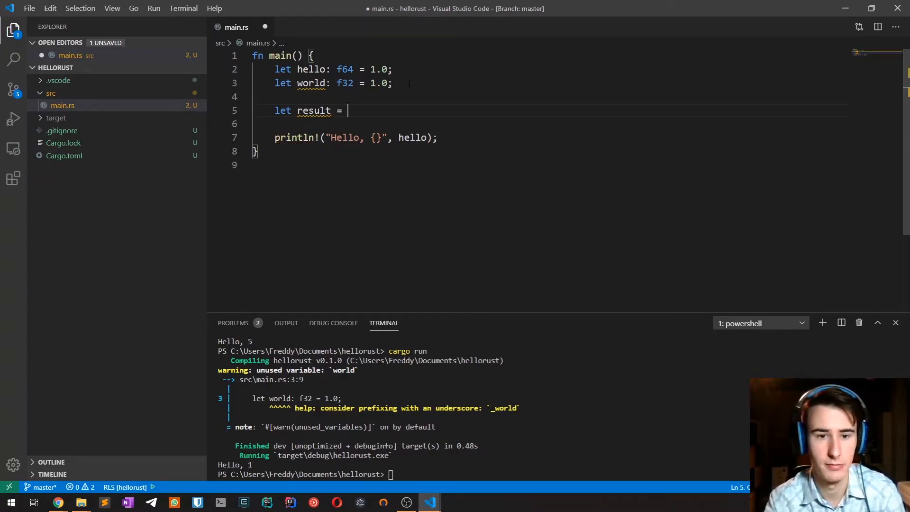
text(hello)
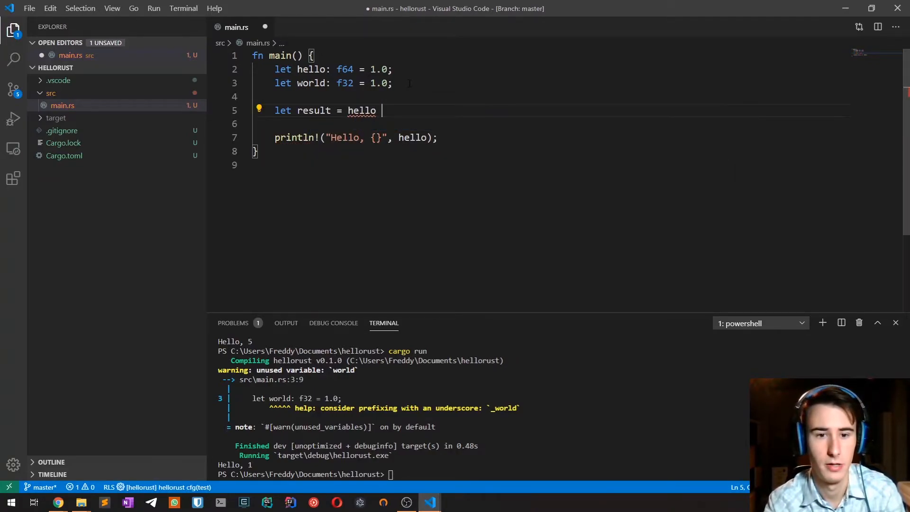
text(+ 2.0)
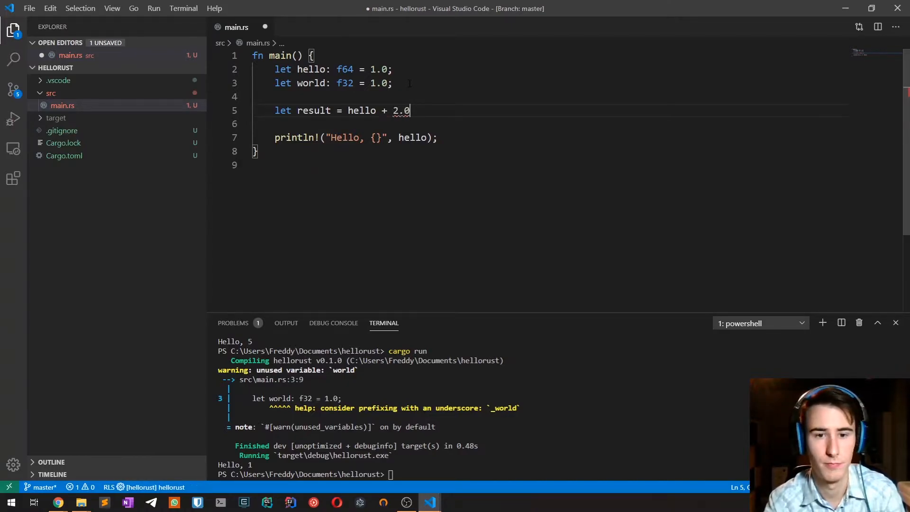
key(ctrl+s)
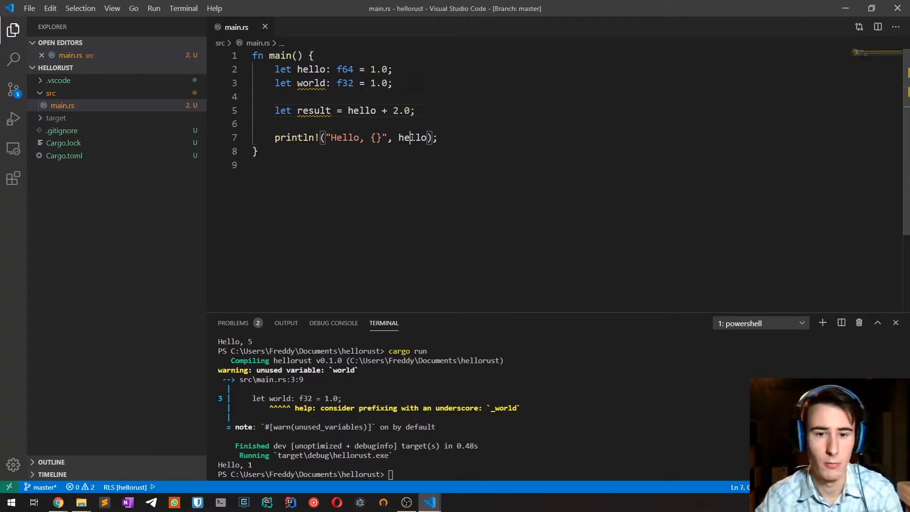
text(result)
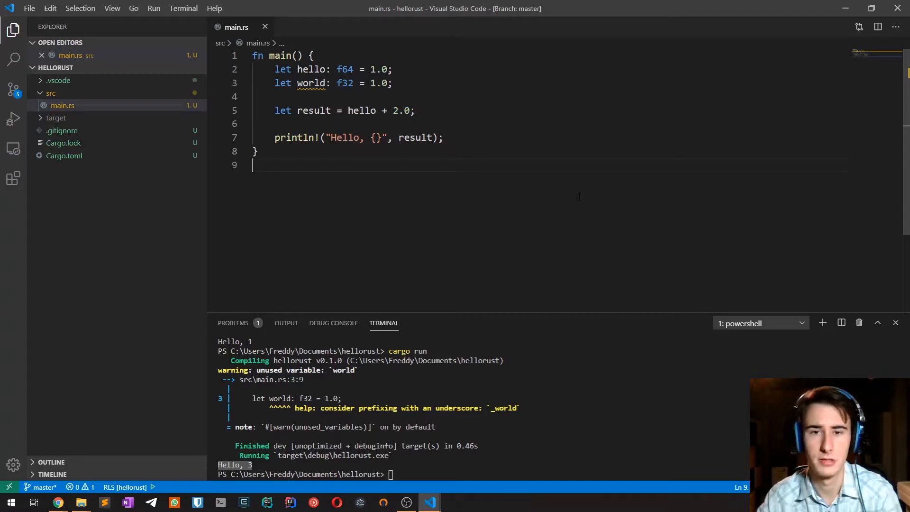
double_click(401, 110)
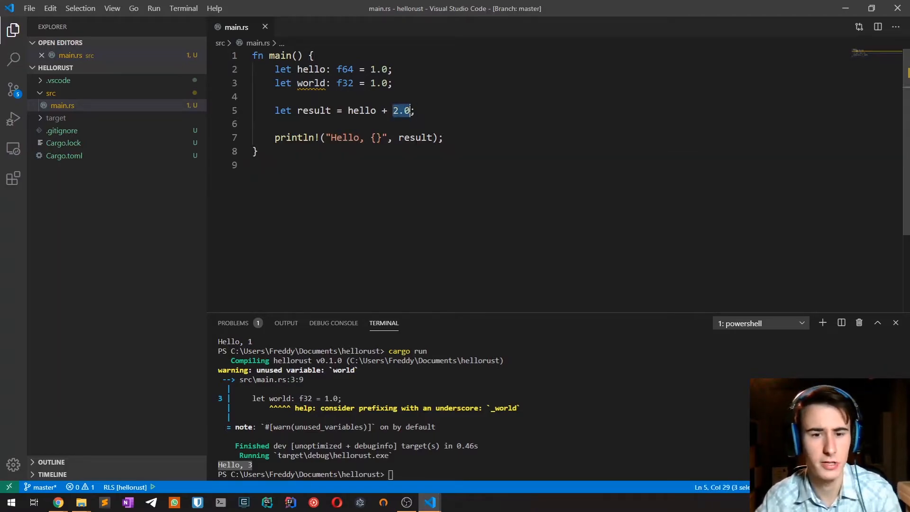
- Replace 2.0 with world, see the f64/f32 mismatch, and try world as f64
text(world)
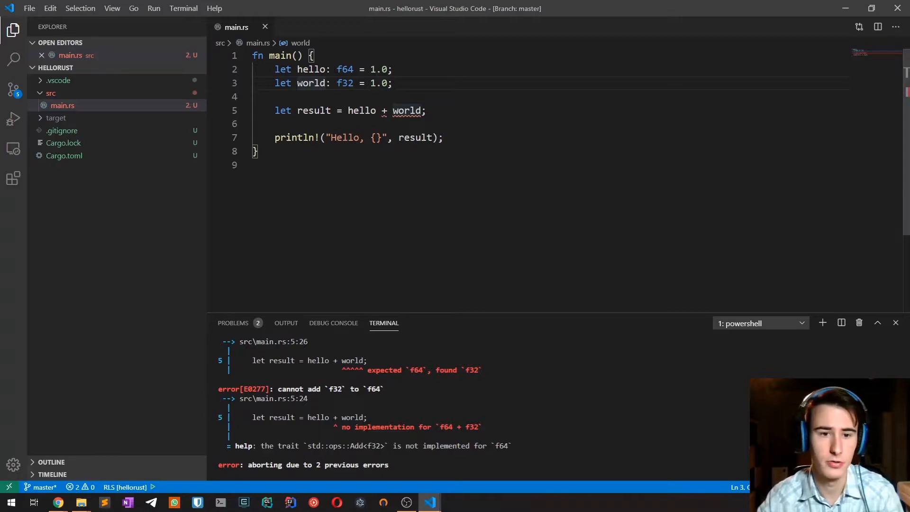
click(336, 84)
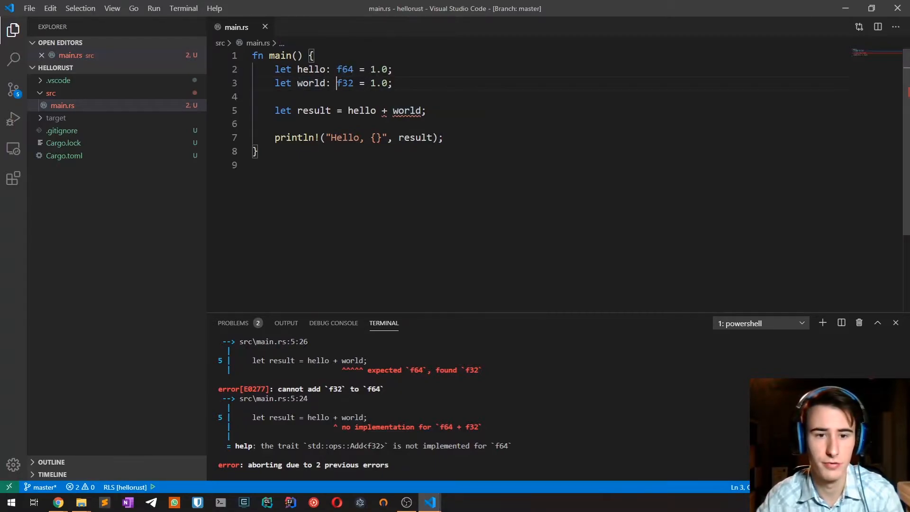
double_click(344, 83)
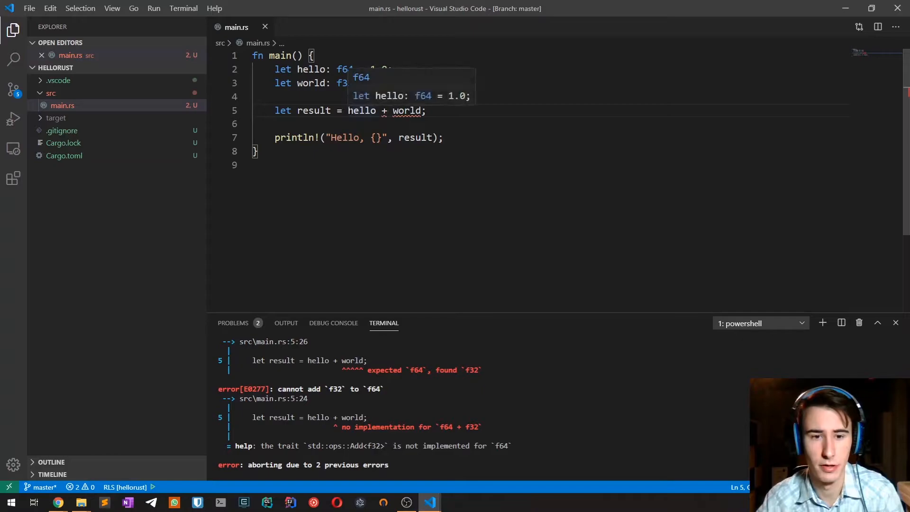
double_click(406, 110)
text( as f64)
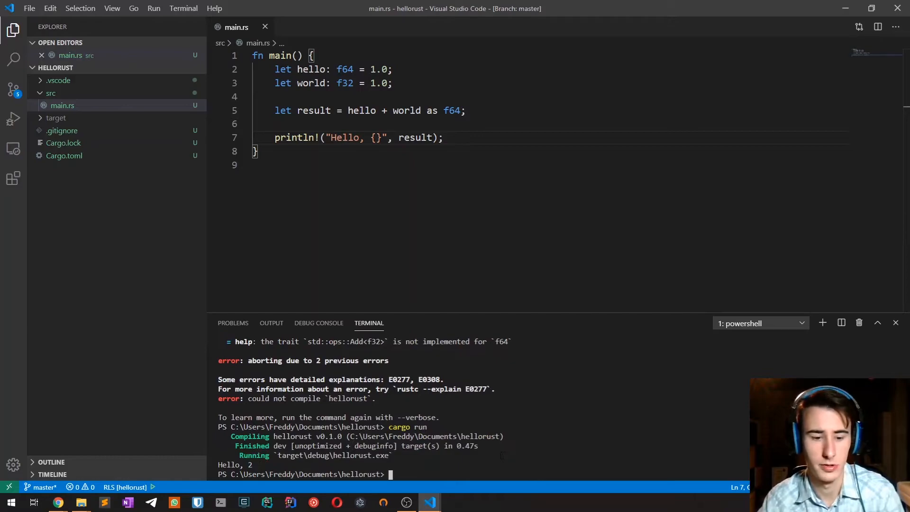
- Drop the as f64 cast and use hello as f32 * world so cargo run prints Hello, 2
drag(420, 110, 461, 110)
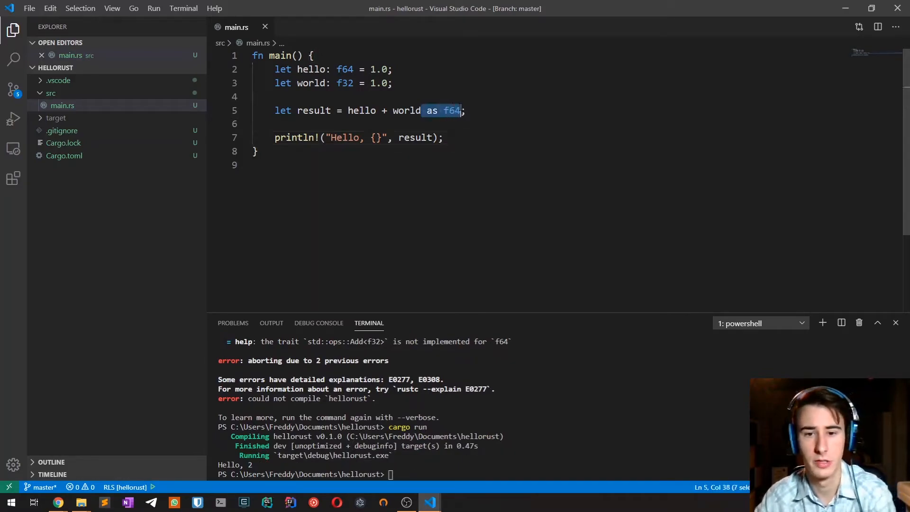
key(Delete)
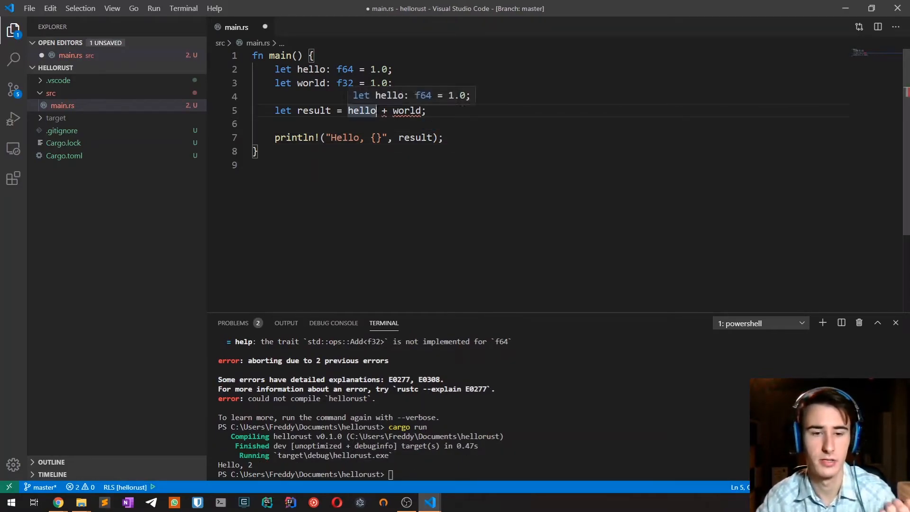
text(as f32)
click(479, 473)
text(cargo run)
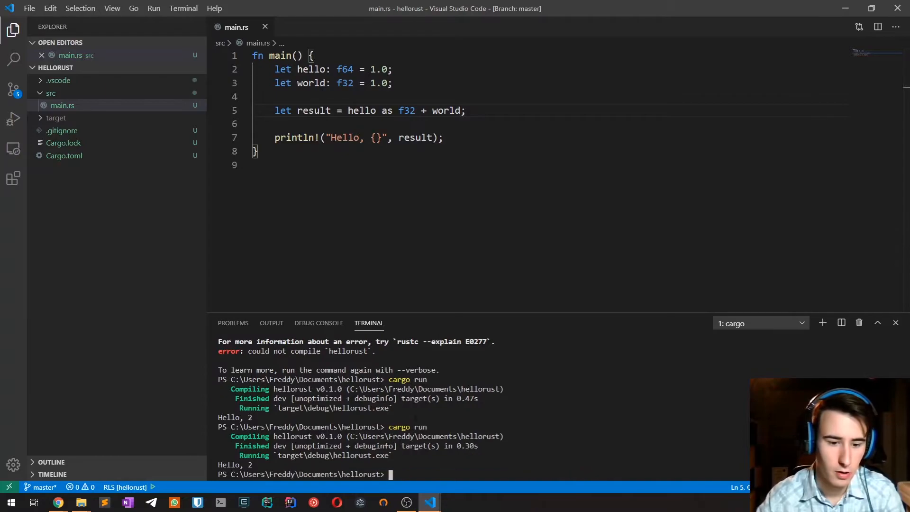
double_click(361, 110)
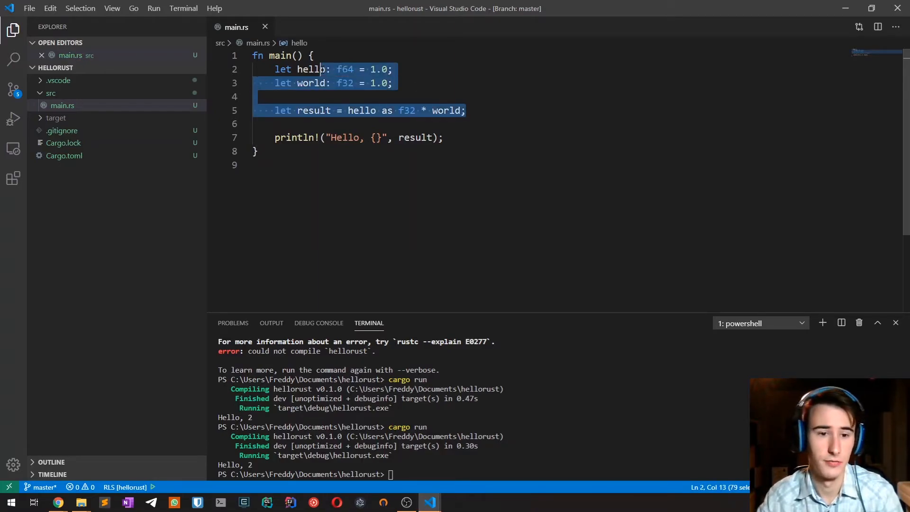
- Rewrite the code as let hello: bool = true; printing hello, save and run to get Hello, true
text(bo)
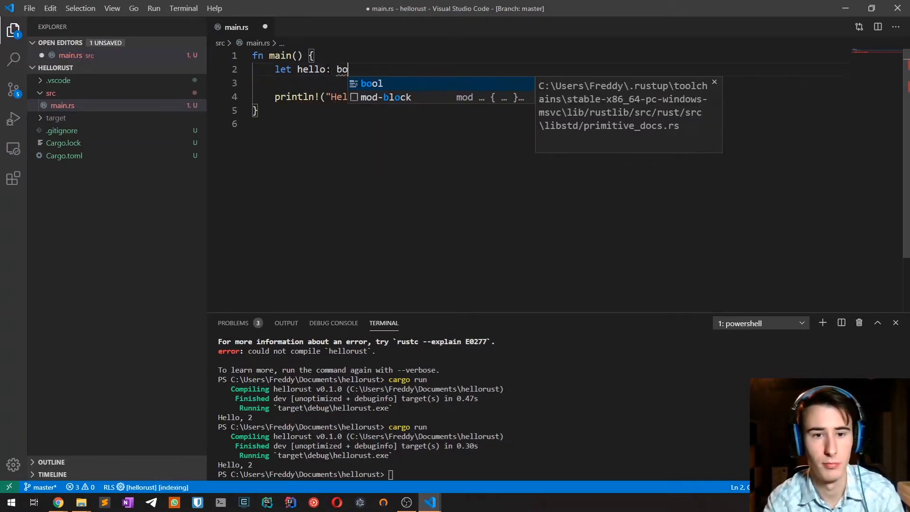
text(ol = t)
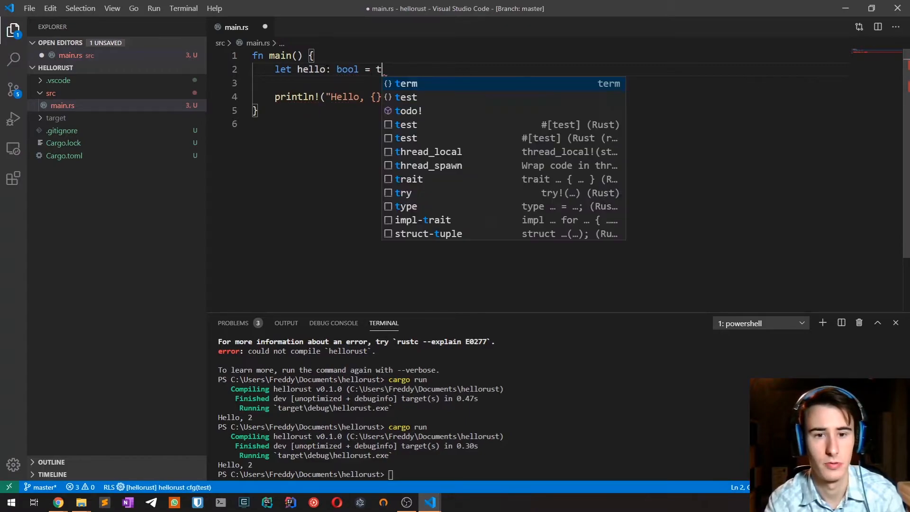
text(rue;)
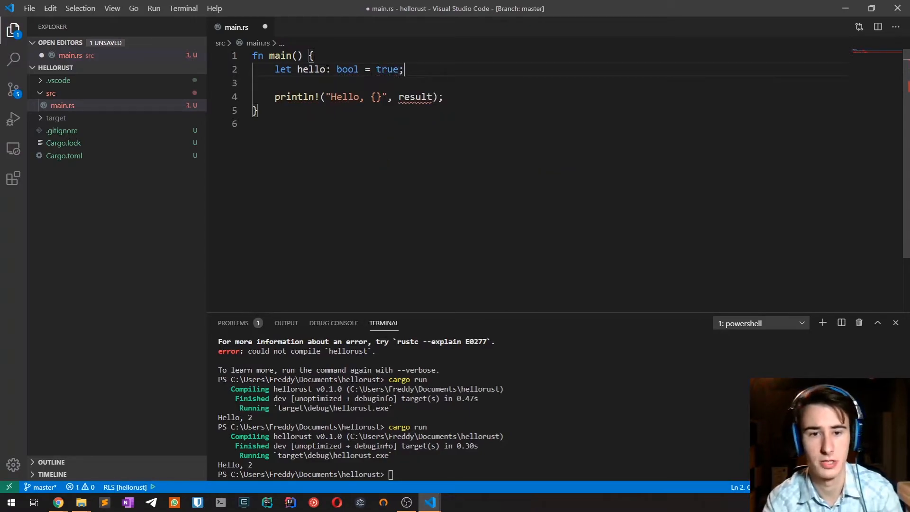
key(ctrl+s)
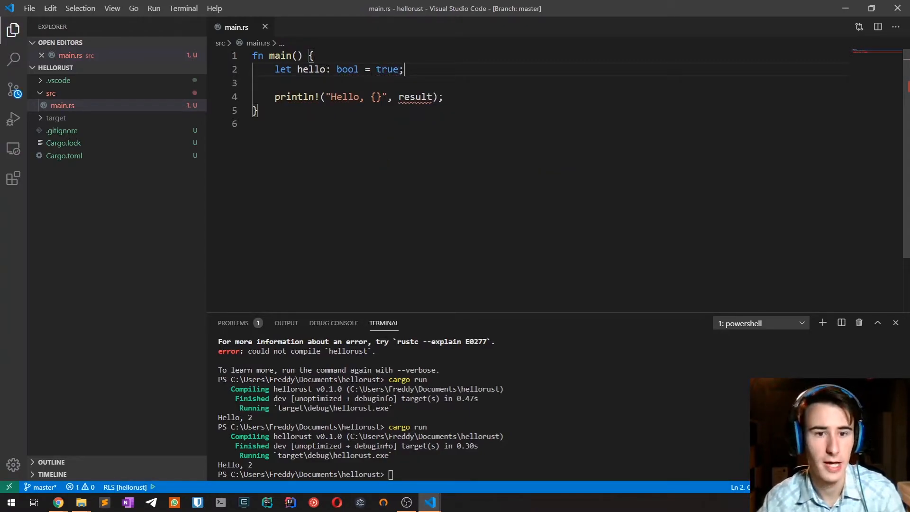
double_click(347, 69)
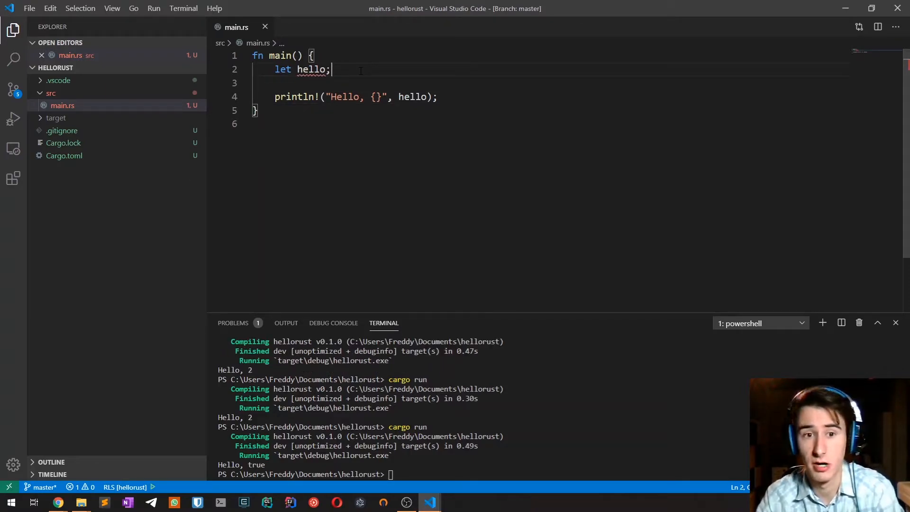
- Set hello to the char 't', run cargo to print Hello, t, then add the : char annotation
text(= ')
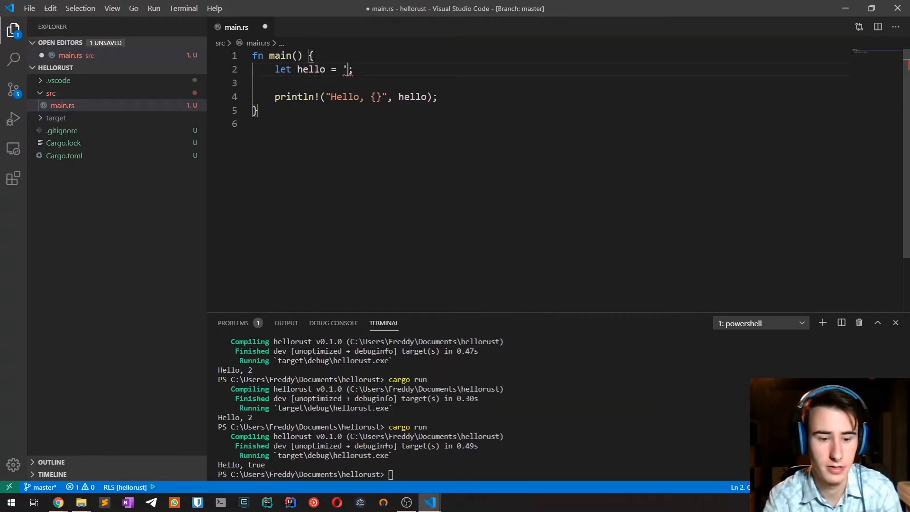
text(t')
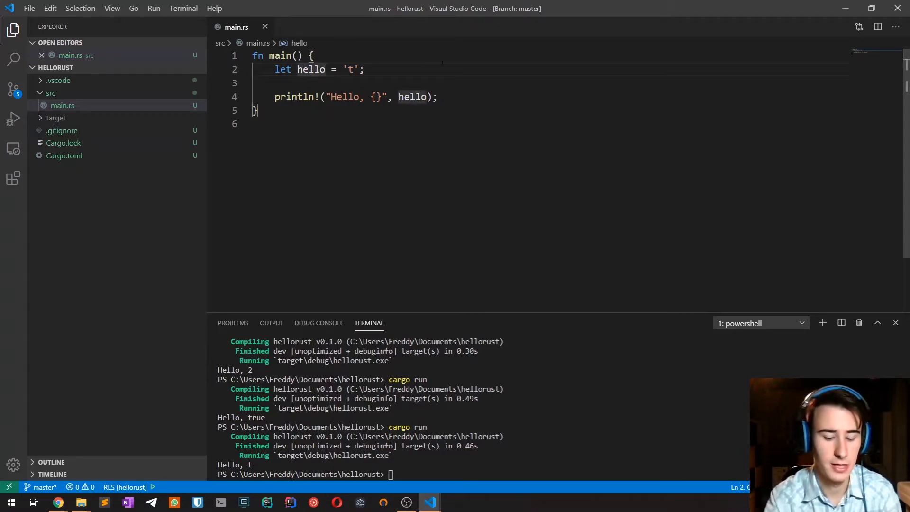
text(: char)
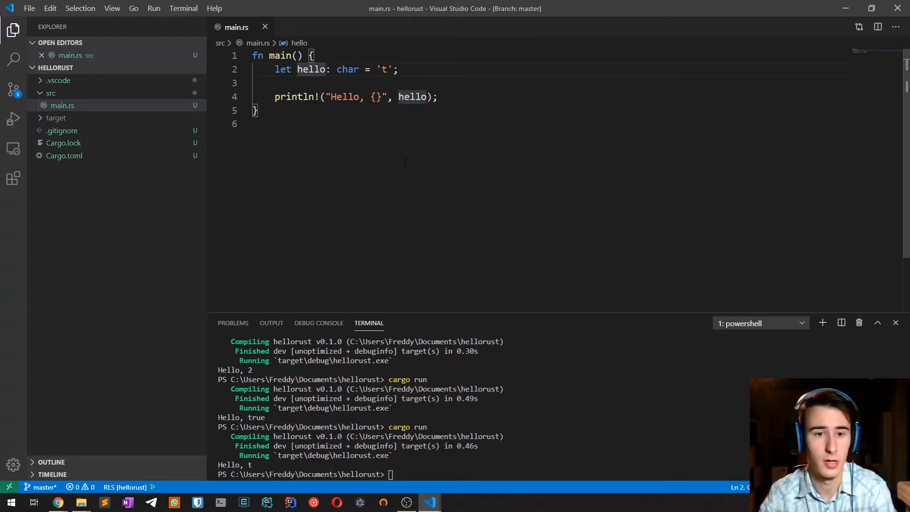
- Delete the `char = 't'` type and value, leaving an incomplete `let hello:;` line
drag(335, 69, 376, 69)
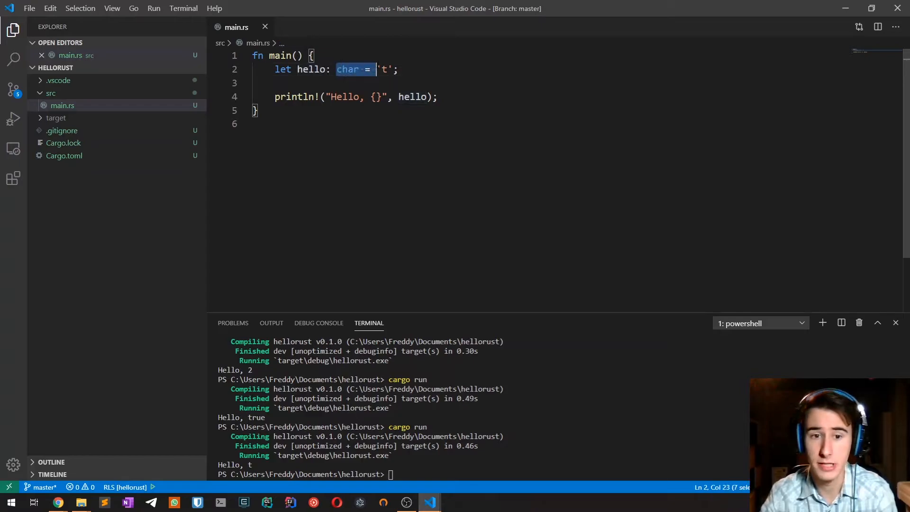
drag(376, 69, 390, 70)
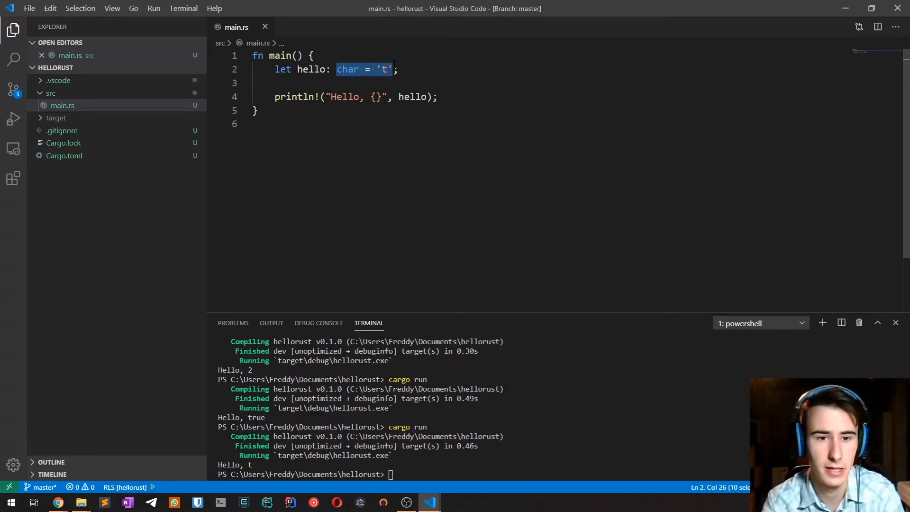
key(Delete)
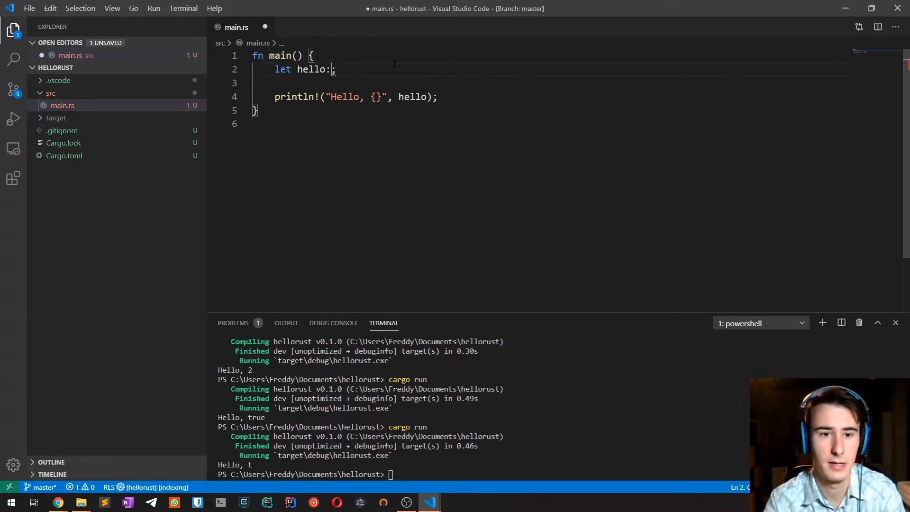
- Assign hello the tuple (5, 2.0, 't') and run cargo run, hitting the E0277 Display error
text(= ())
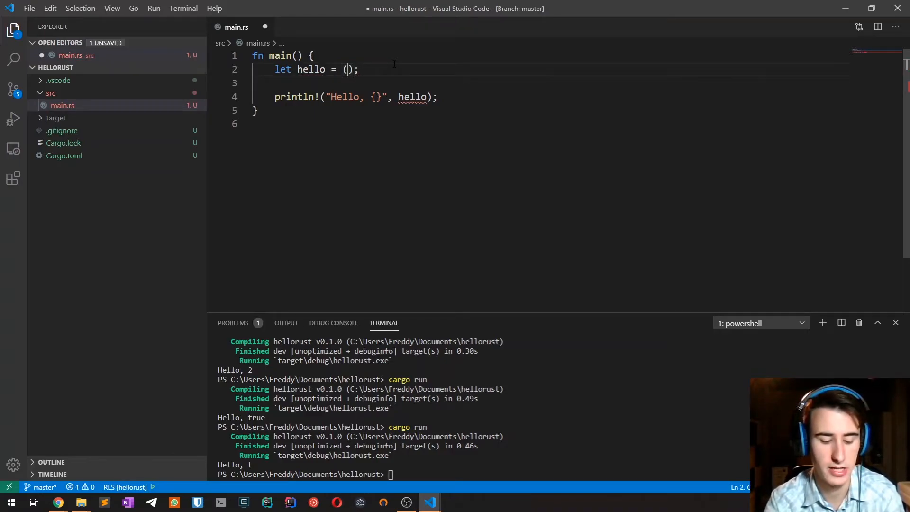
text(5, 2.0,)
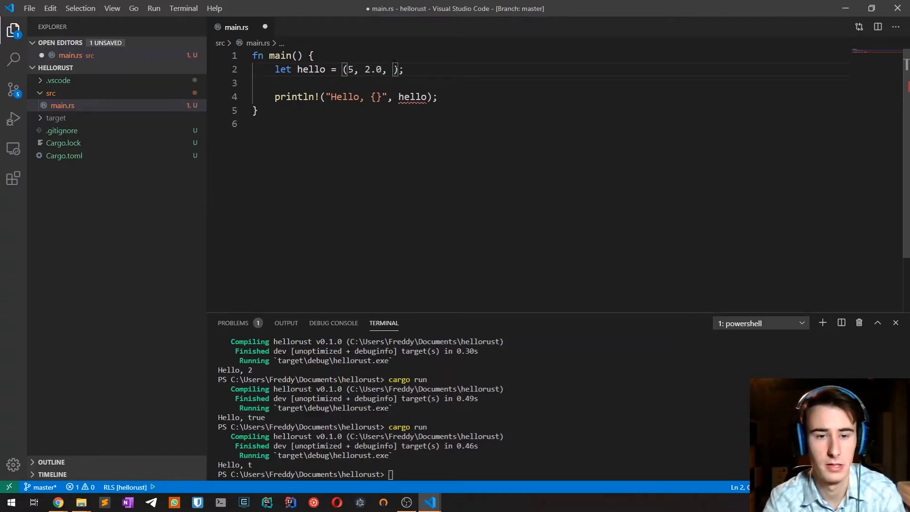
text('t')
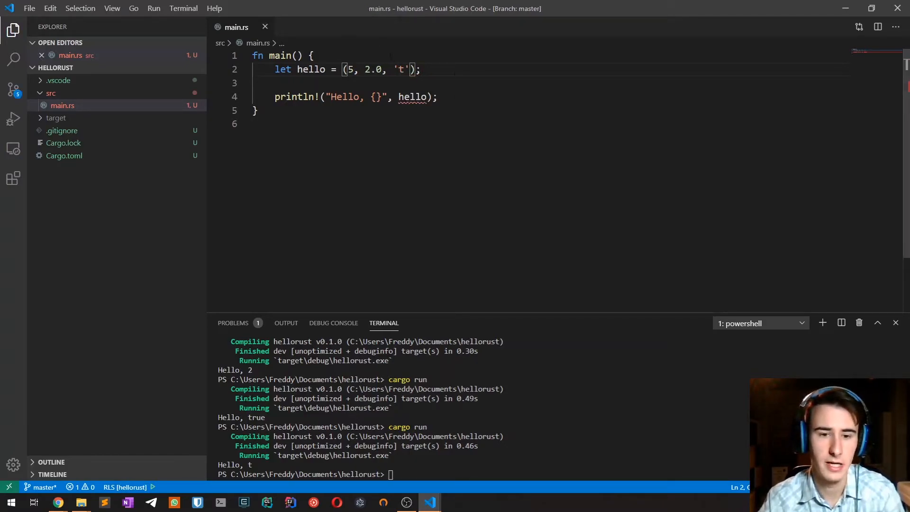
double_click(412, 97)
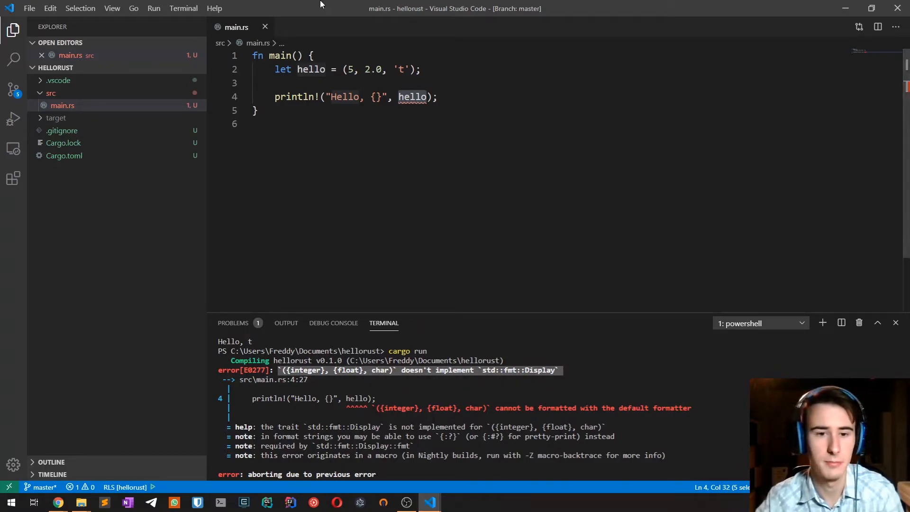
click(438, 97)
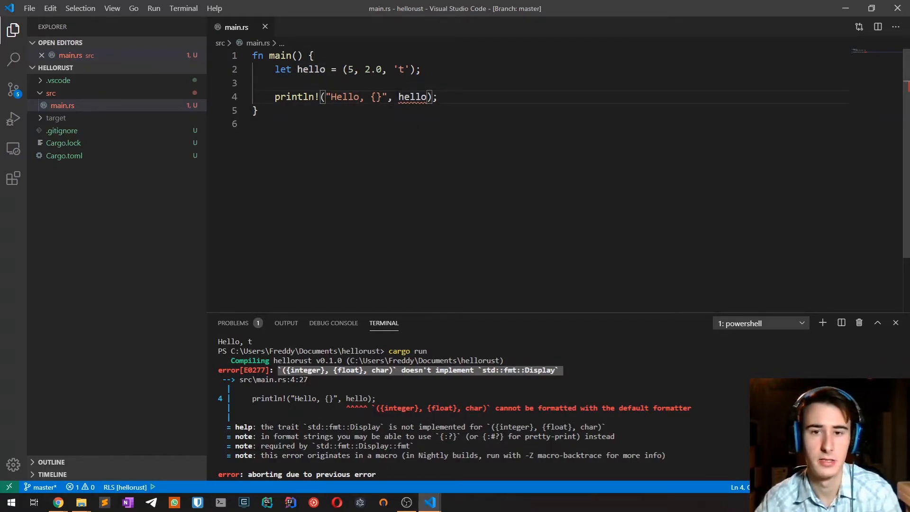
double_click(376, 96)
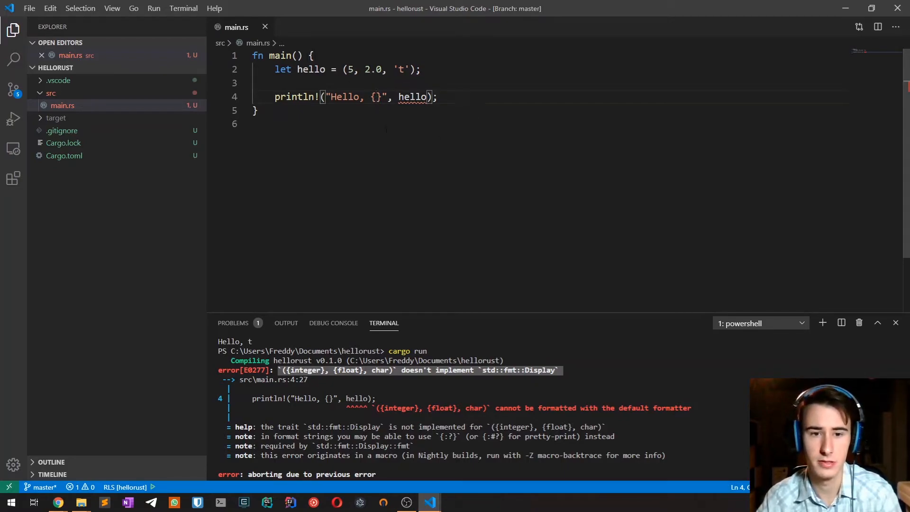
- Change the println! placeholder to {:?} so cargo run prints Hello, (5, 2.0, 't')
text(:?)
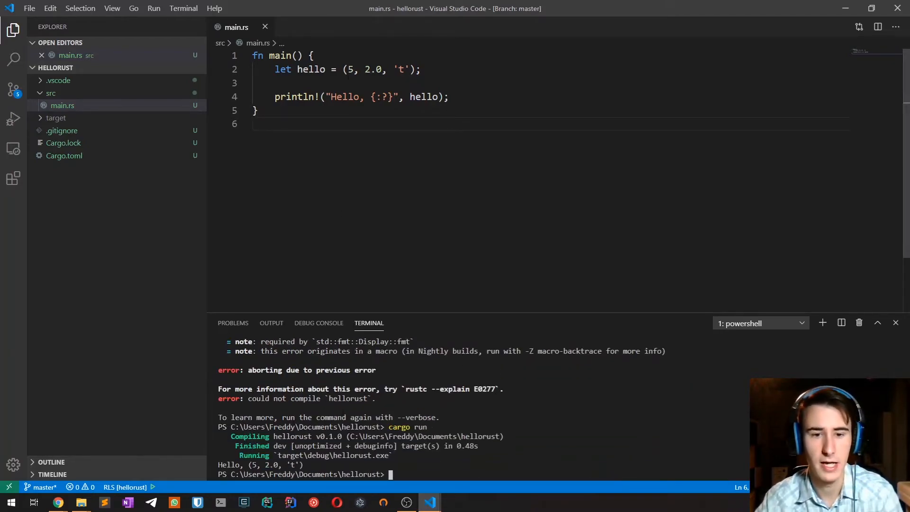
double_click(379, 97)
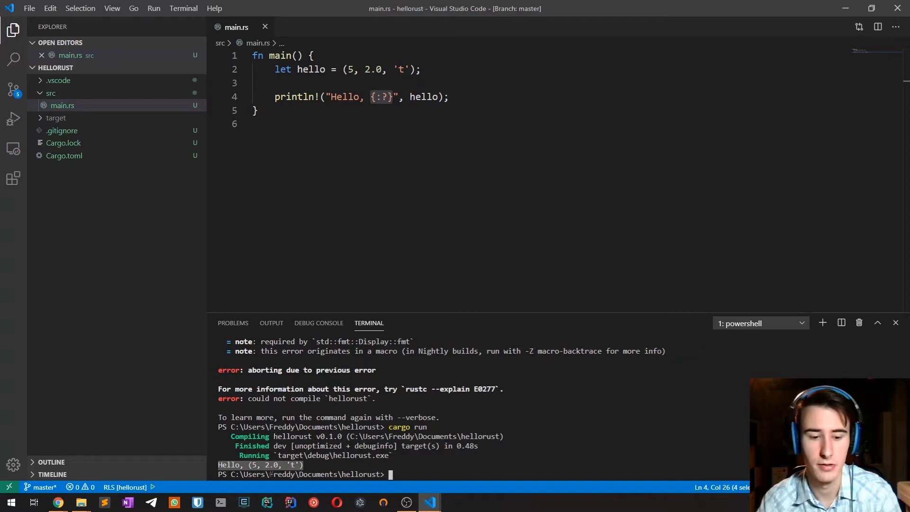
click(449, 69)
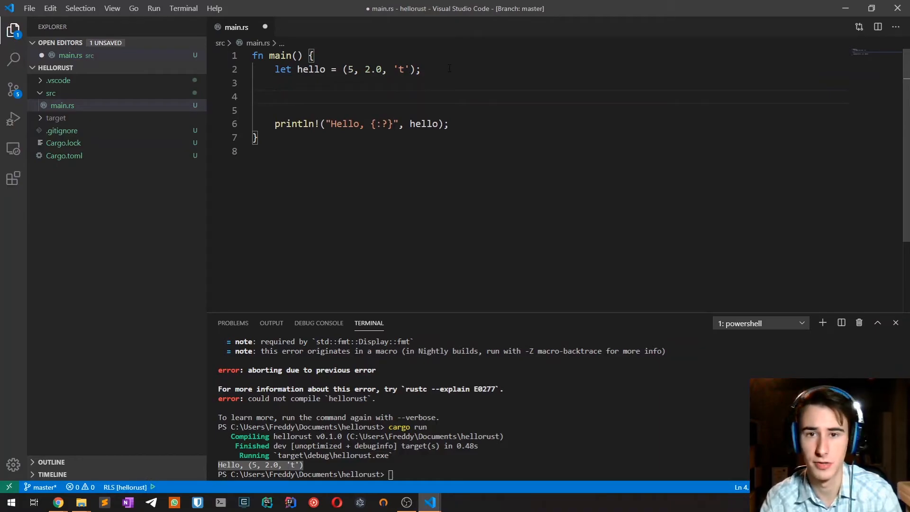
- Destructure hello into (x, y, z), print y to get Hello, 2.0, then reset hello to []
text(let (x, y)
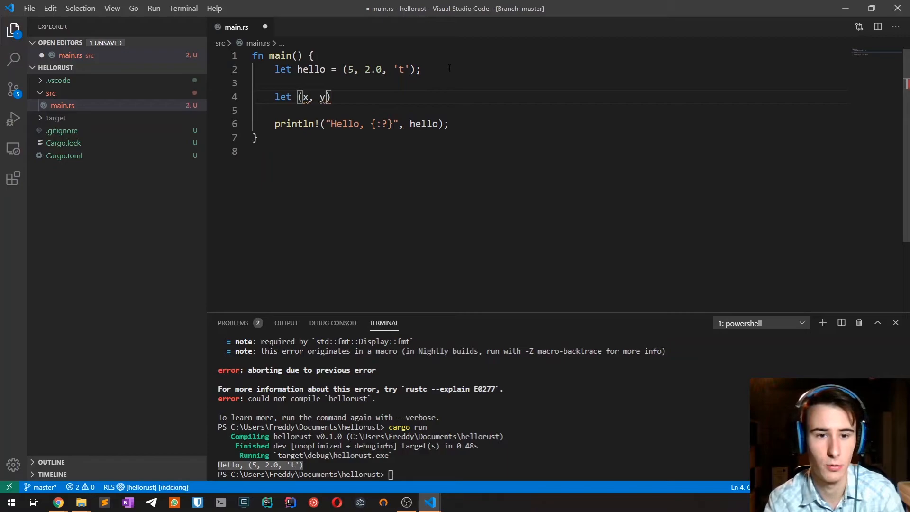
text(, z) =)
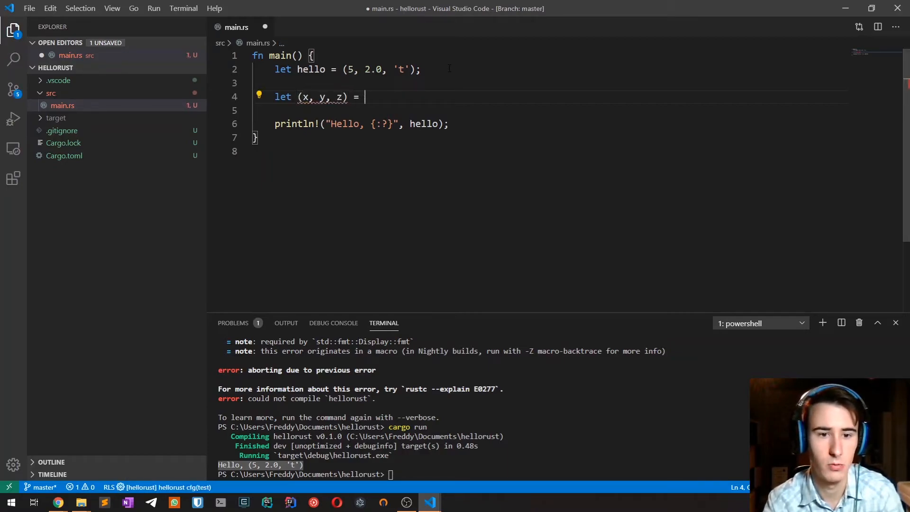
text(hello;)
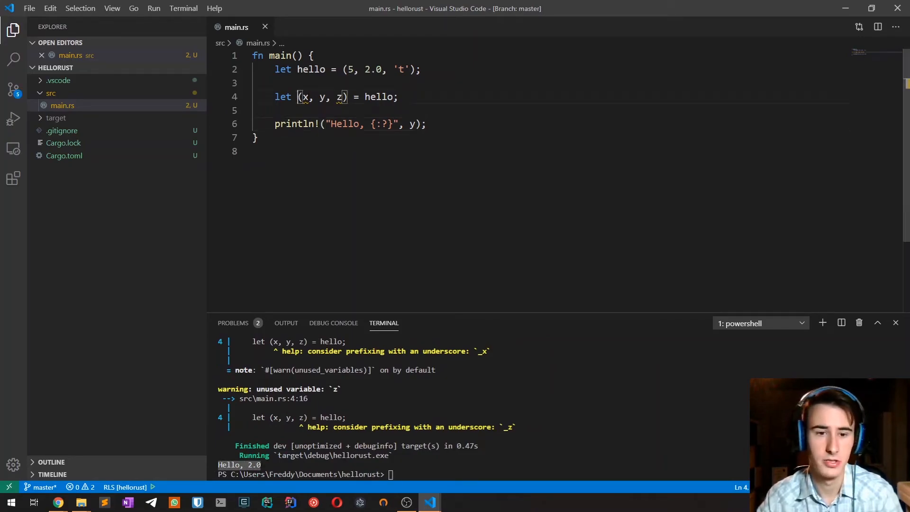
drag(299, 97, 348, 97)
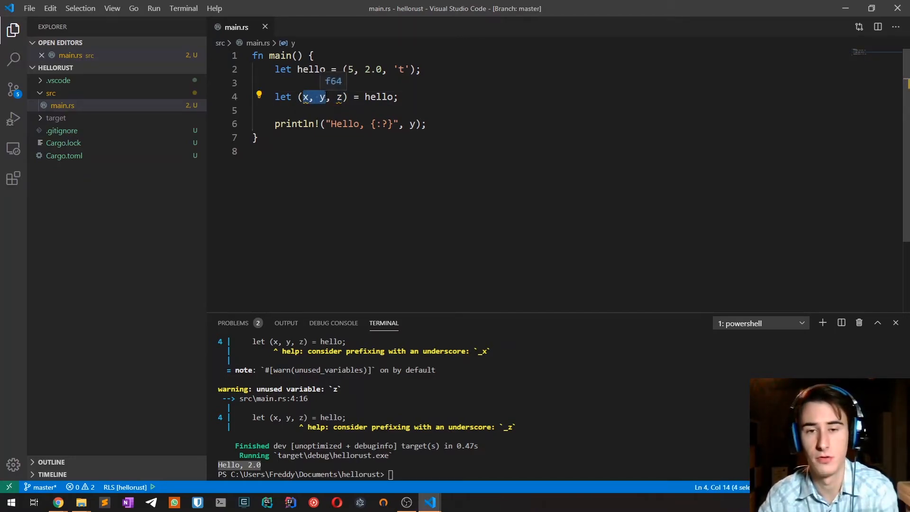
click(420, 110)
text([)
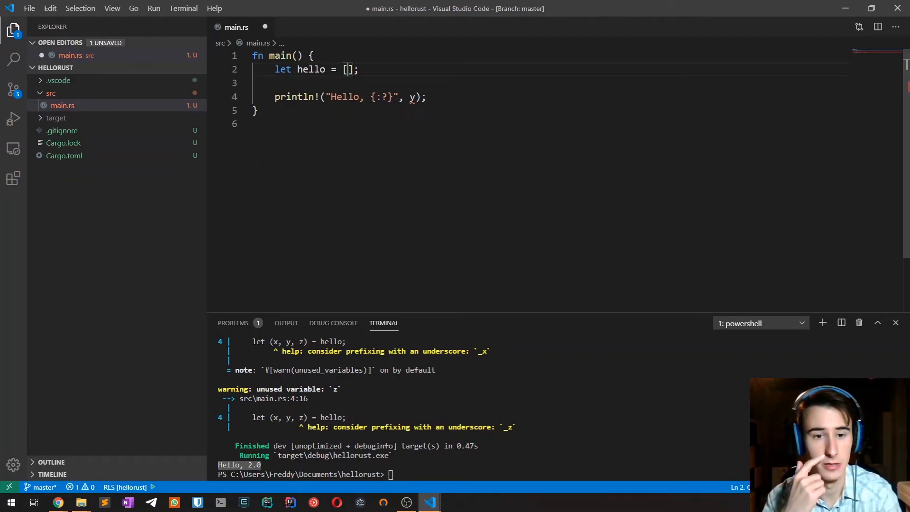
- Fill the array with 1,2,3,4,5 and print hello, outputting Hello, [1, 2, 3, 4, 5]
text(1,)
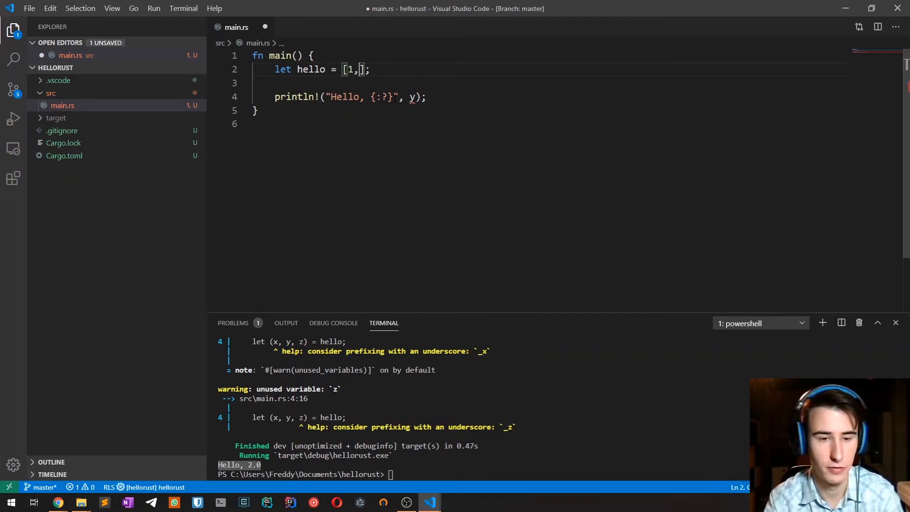
text(2,3,4,5)
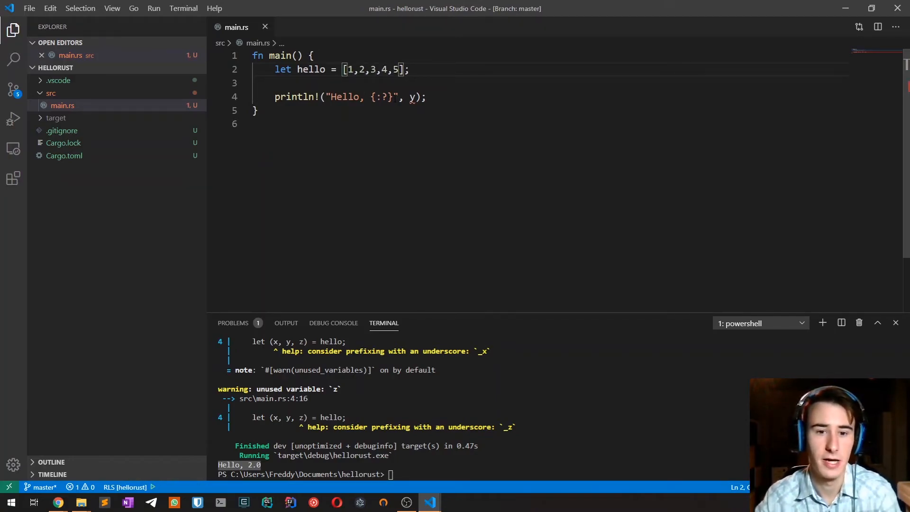
key(Backspace)
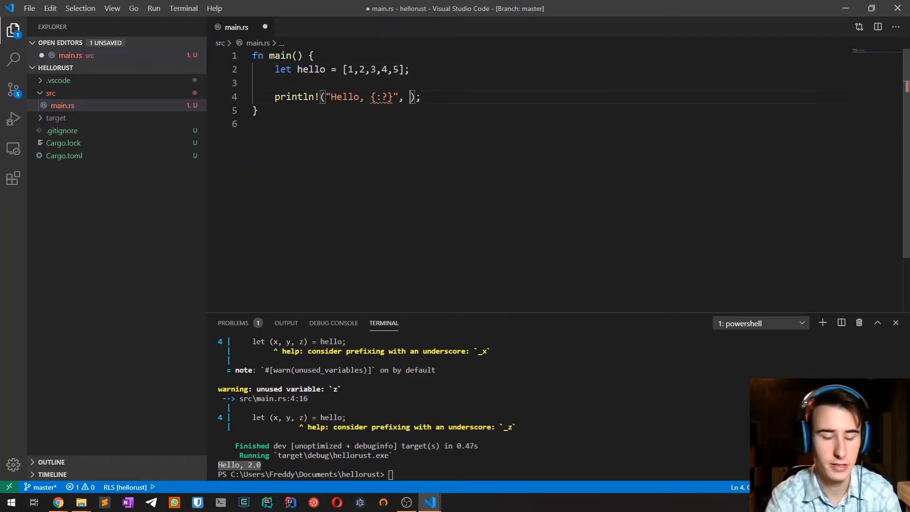
text(hello)
click(482, 474)
text(cargo run)
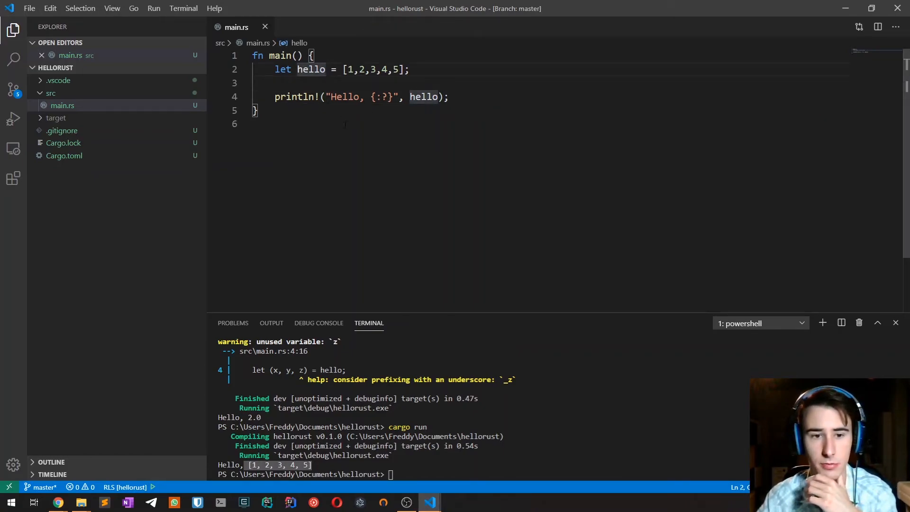
text(:)
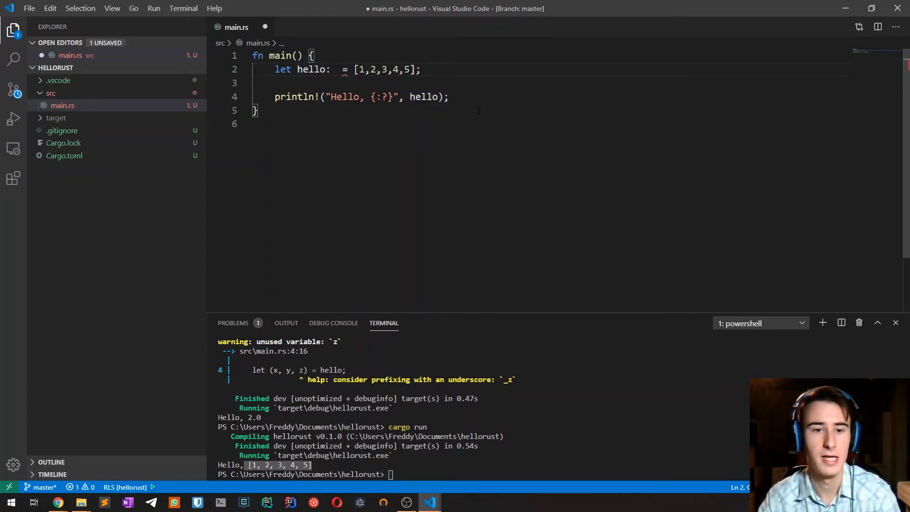
- Annotate hello as [i32; 5] and rerun, still printing Hello, [1, 2, 3, 4, 5]
text([])
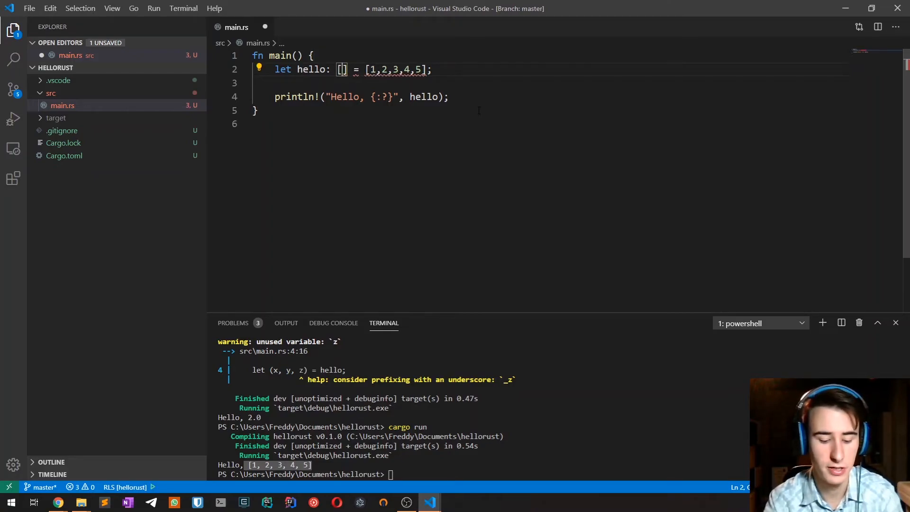
text(i32)
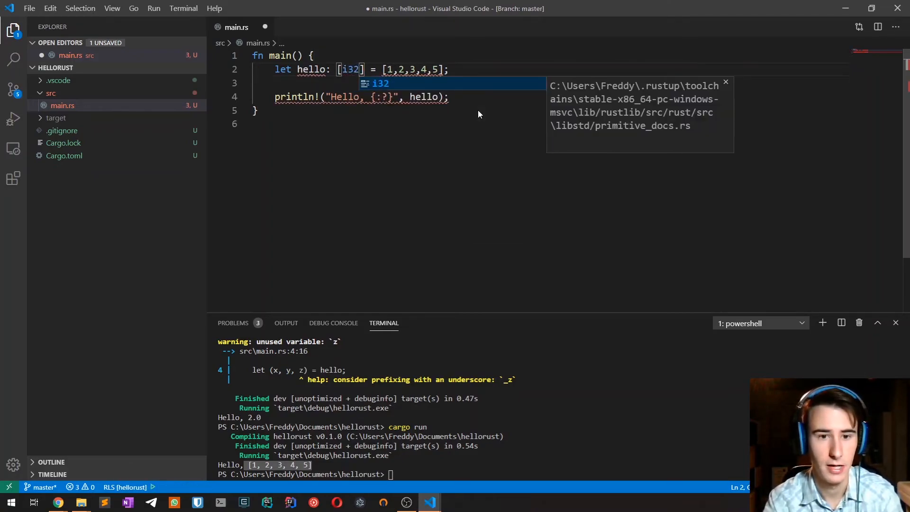
text(;)
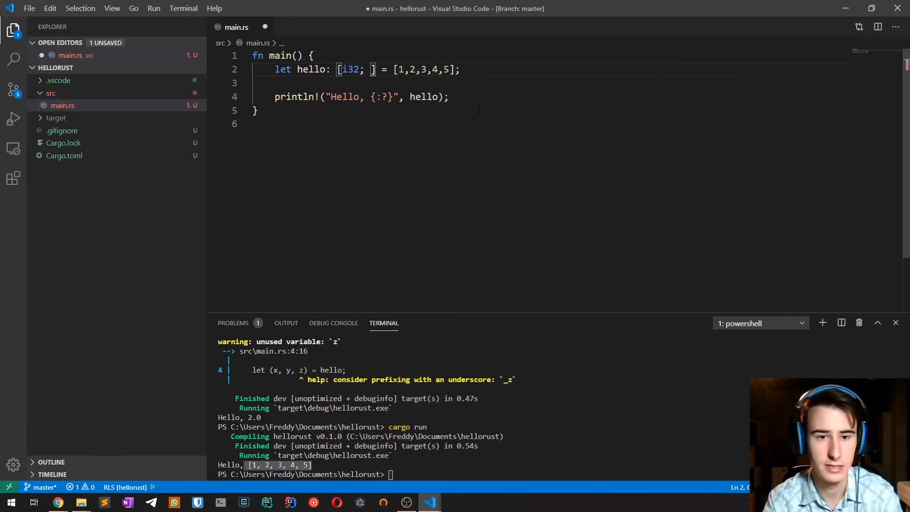
text(5)
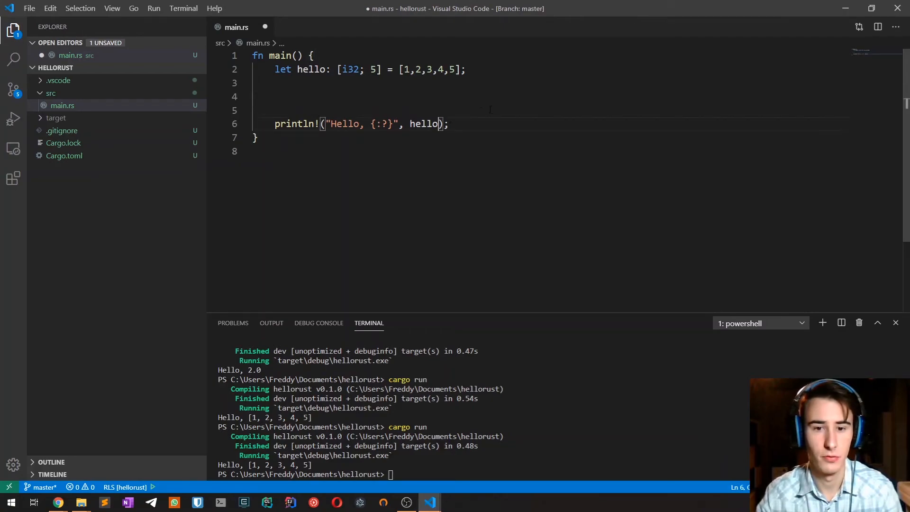
- Print hello[0] for Hello, 1, then hello[10], which fails with index out of bounds
text([0])
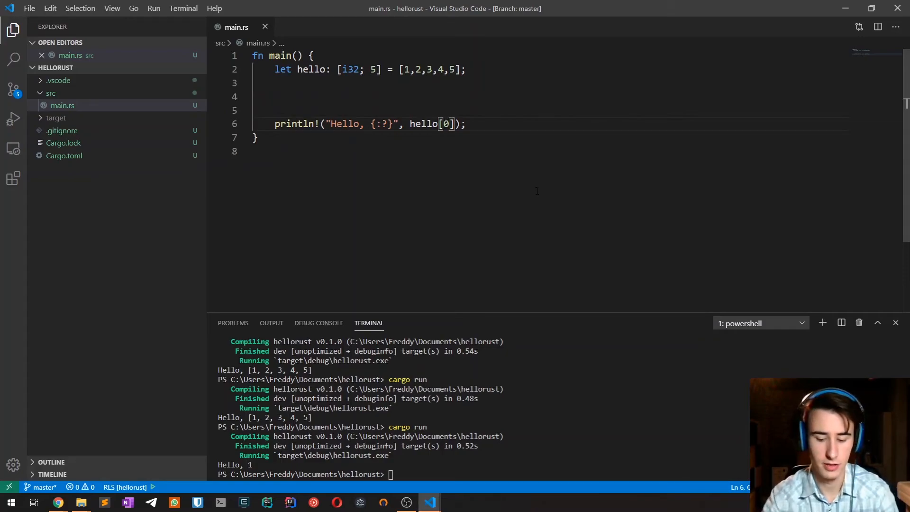
text(1)
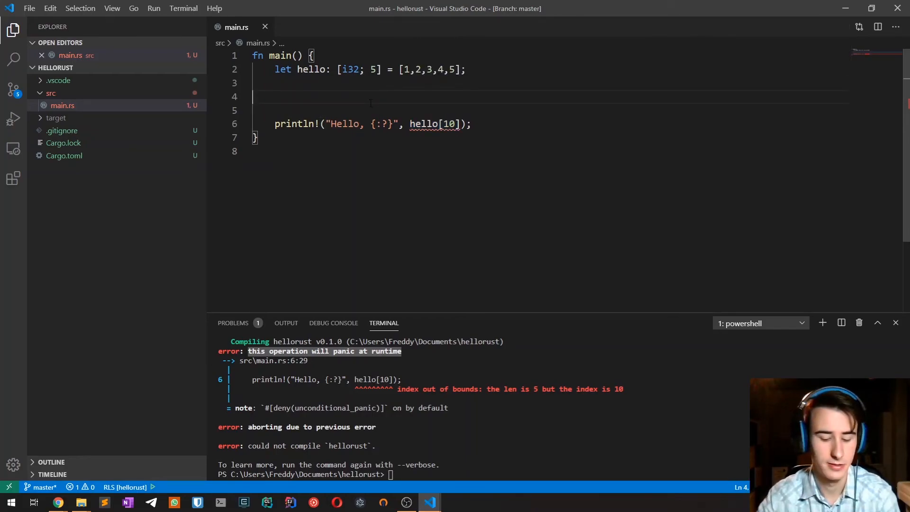
- Add let index = 10; and print hello[index], which compiles but panics at runtime
text(let index = 10;)
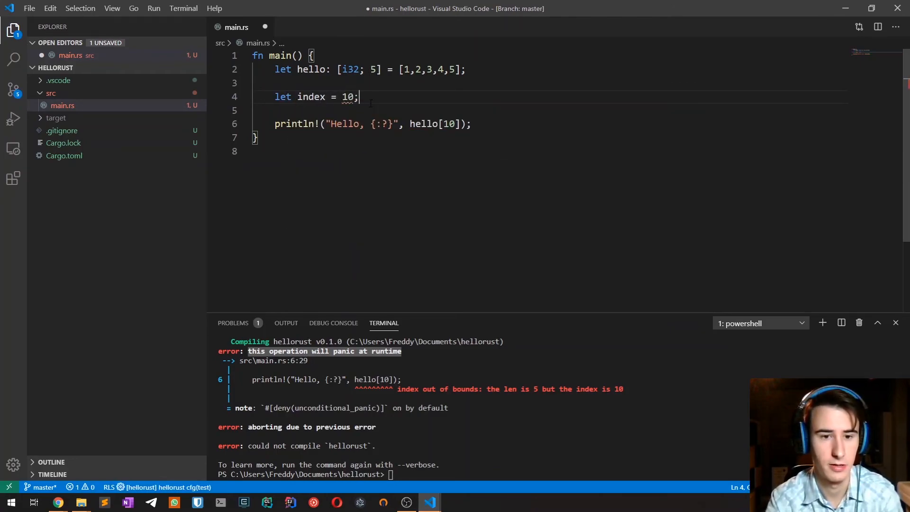
double_click(448, 123)
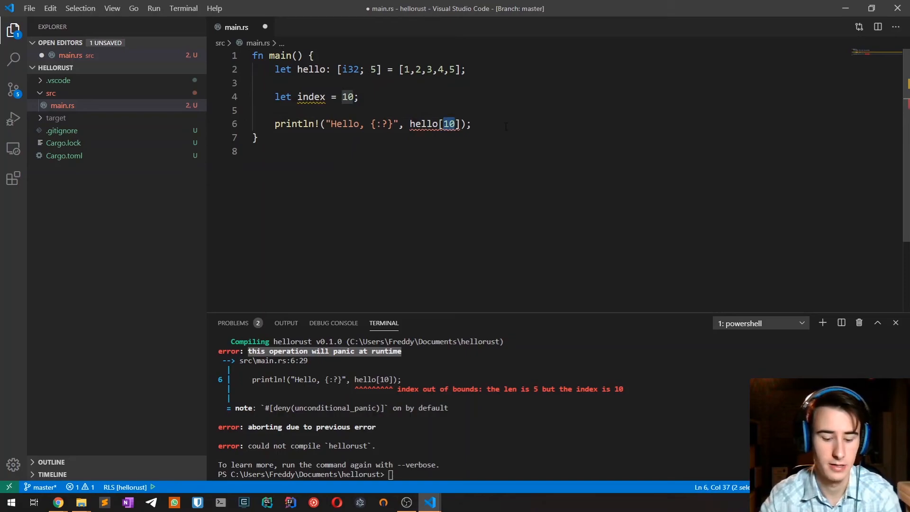
text(index)
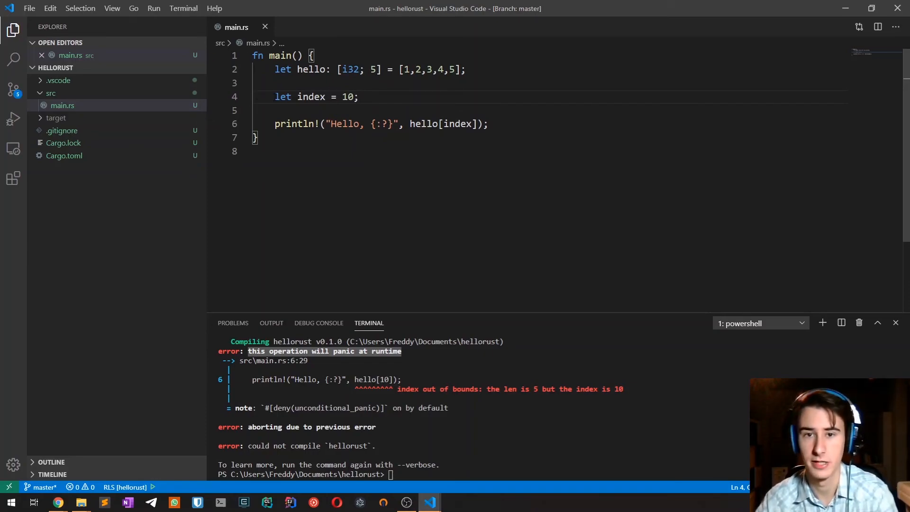
drag(274, 96, 300, 97)
text(cargo run)
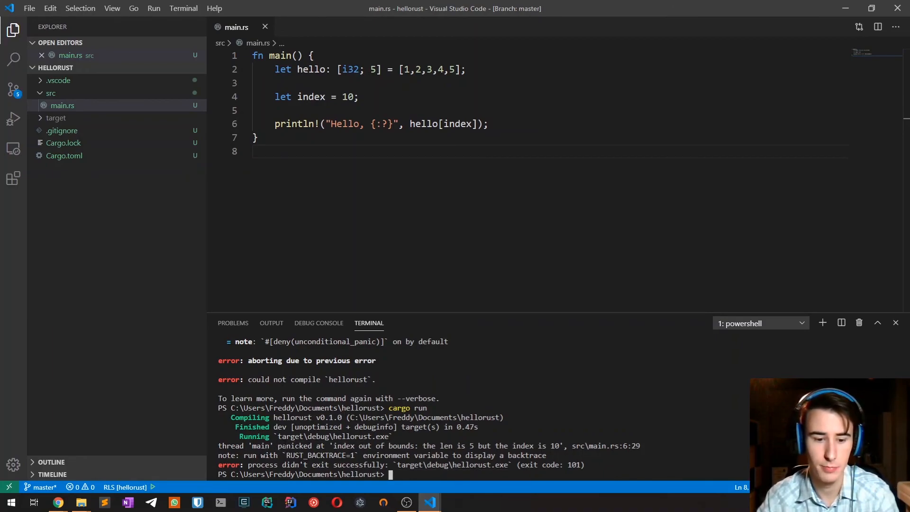
double_click(294, 445)
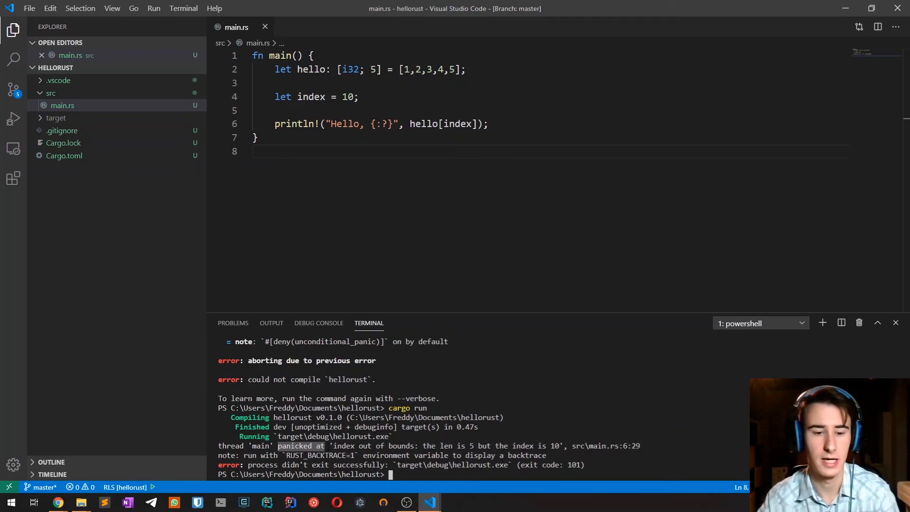
mouse_move(497, 497)
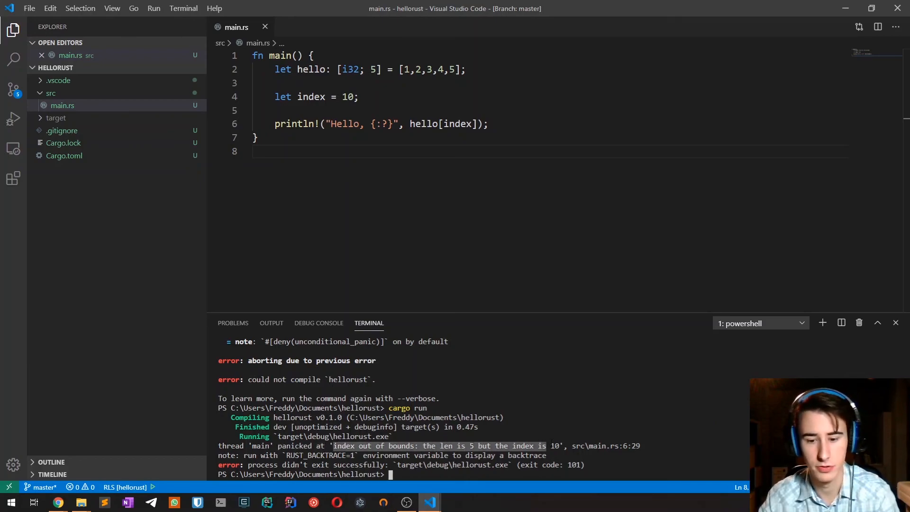
click(359, 97)
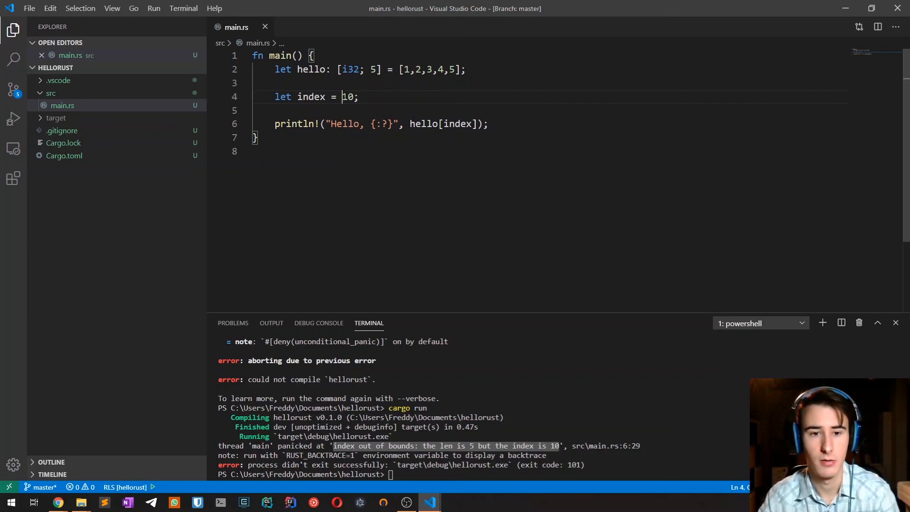
double_click(348, 97)
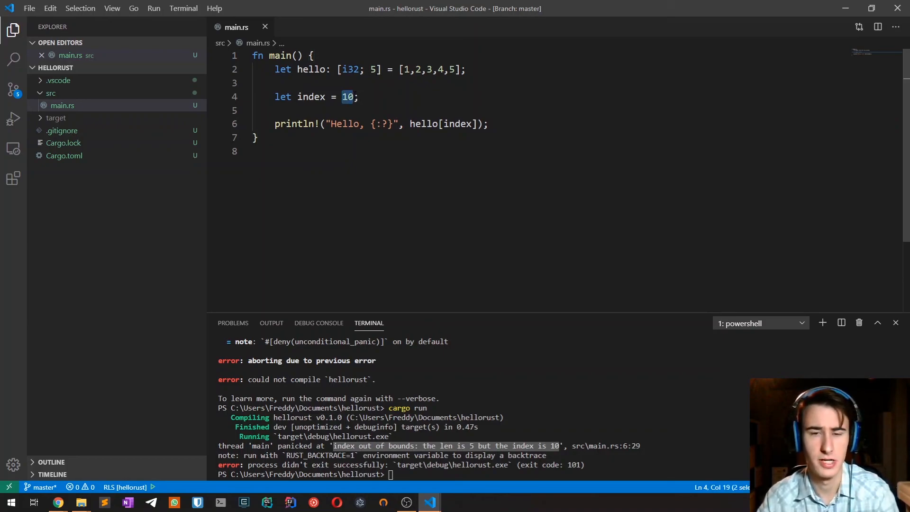